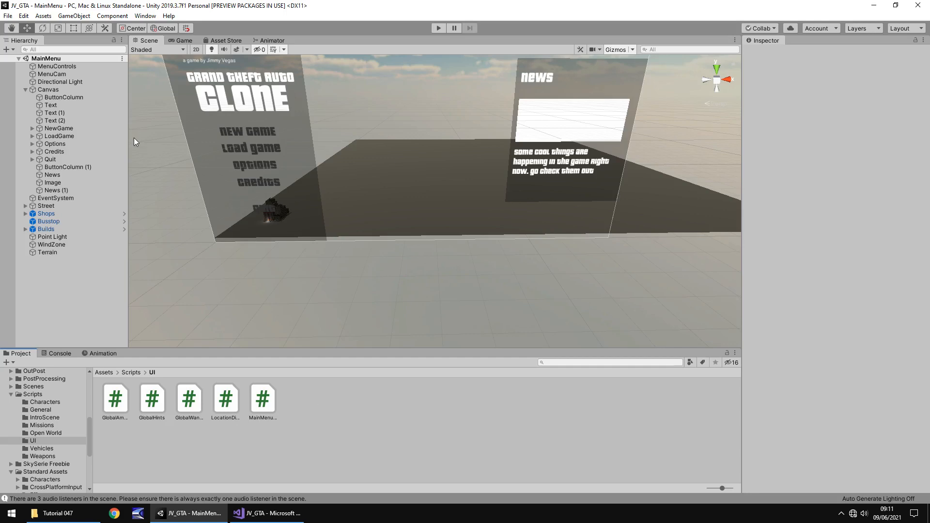
Step: Inspect the LoadGame menu button and run a quick Play-mode test of the main menu
left_click(60, 136)
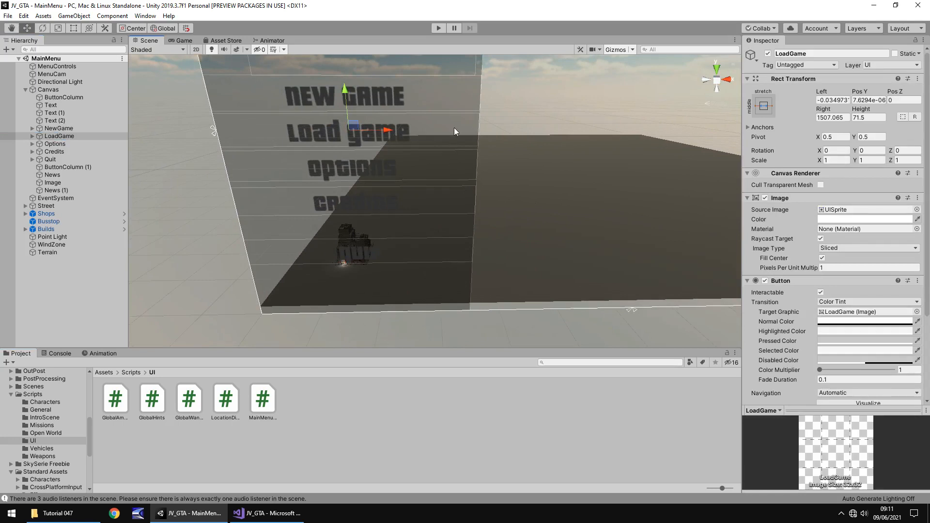
mouse_move(263, 48)
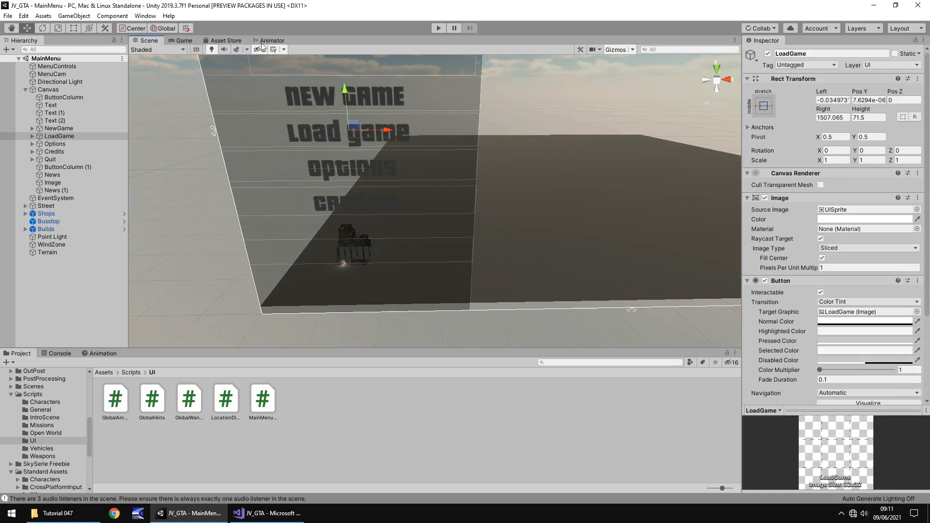
left_click(438, 29)
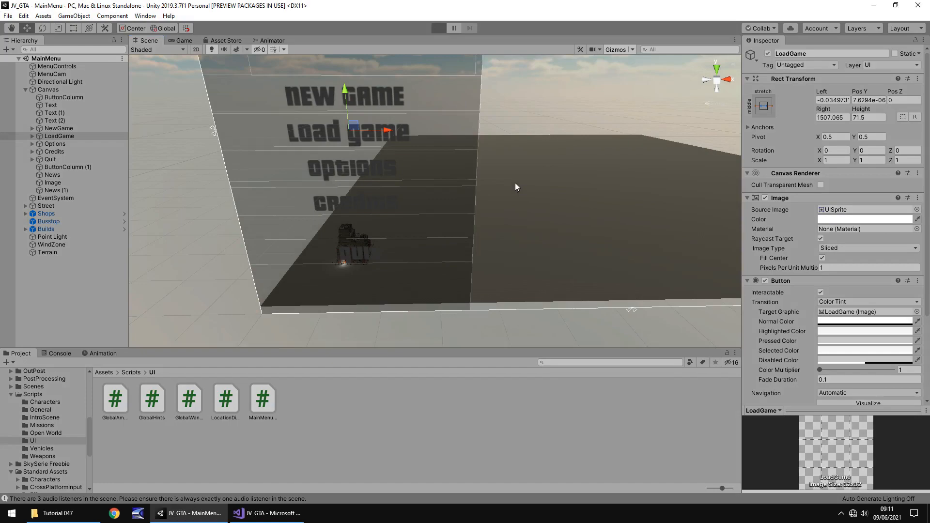
left_click(438, 28)
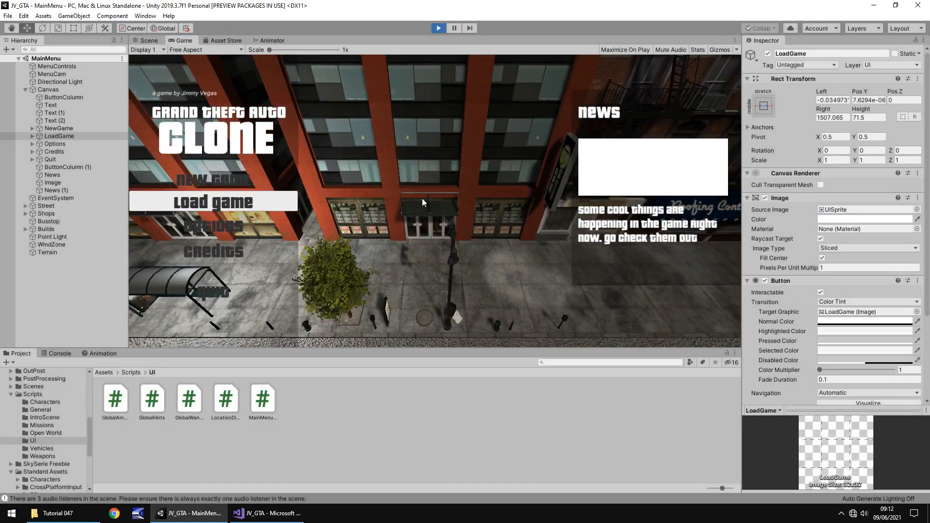
left_click(145, 41)
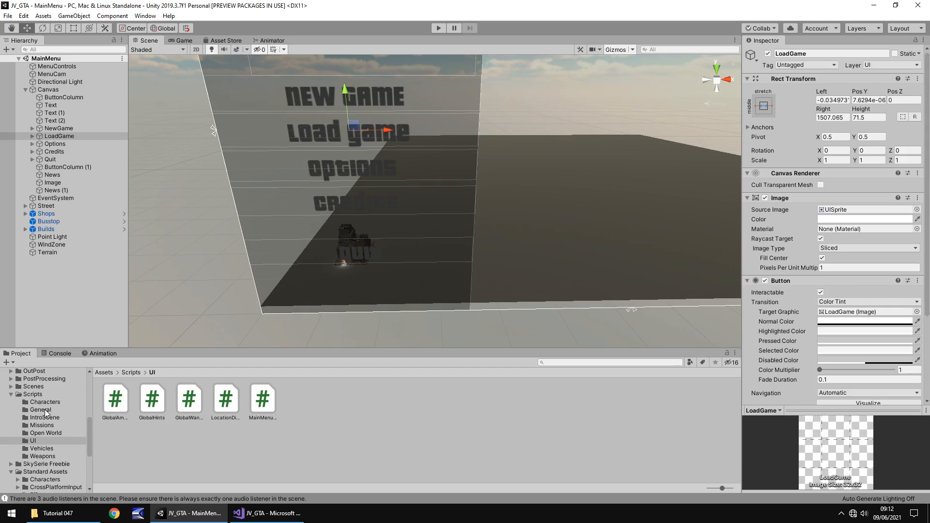
Step: Create a C# script named AutoSave in Scripts/General and bring it into Visual Studio
left_click(40, 410)
type("AutoSav")
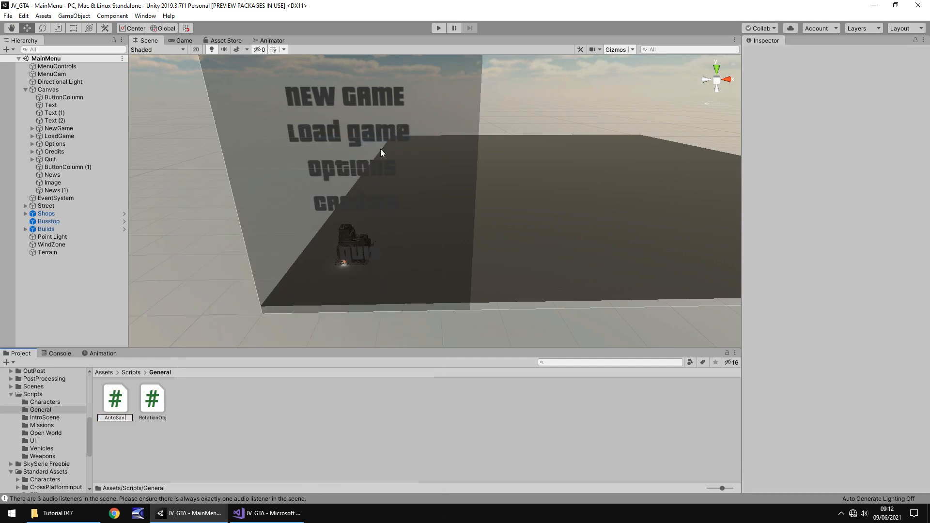
left_click(115, 398)
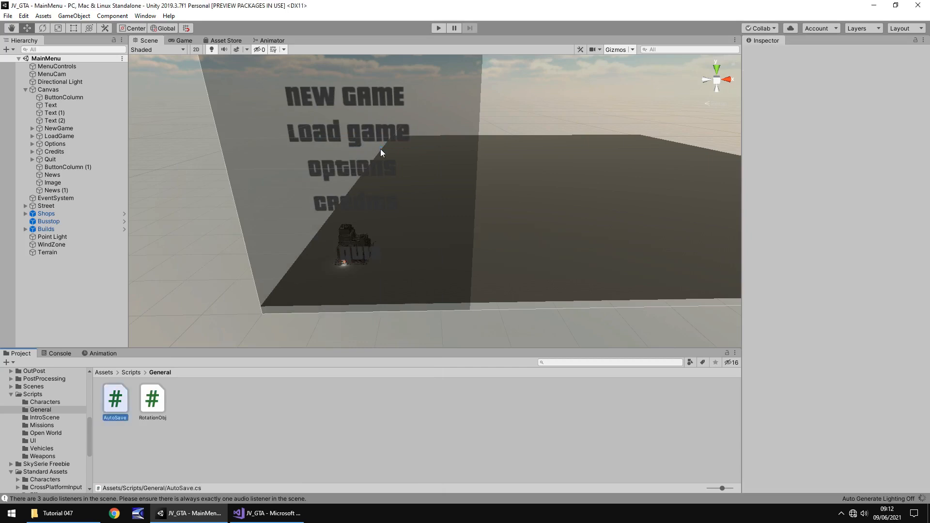
left_click(267, 514)
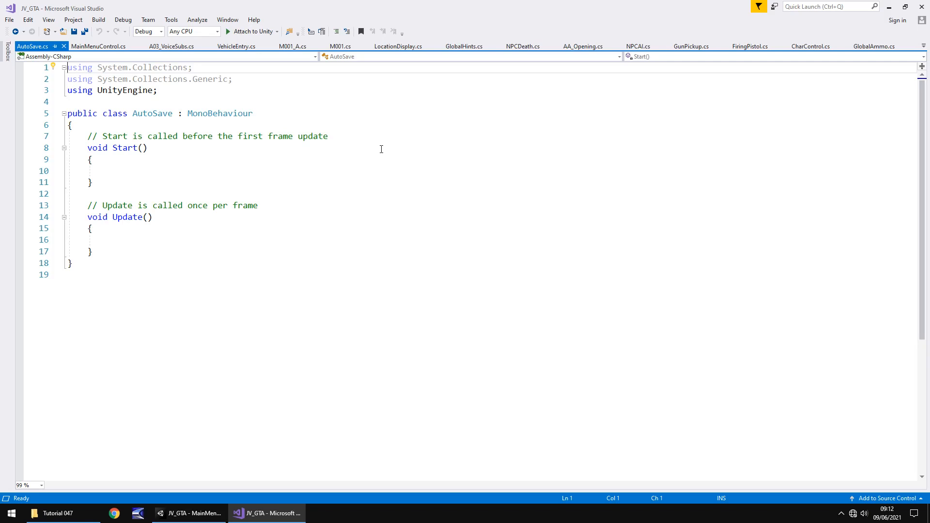
Step: Write PlayerPrefs.SetInt("SavePosition", 1); inside Start and save AutoSave
left_click(262, 170)
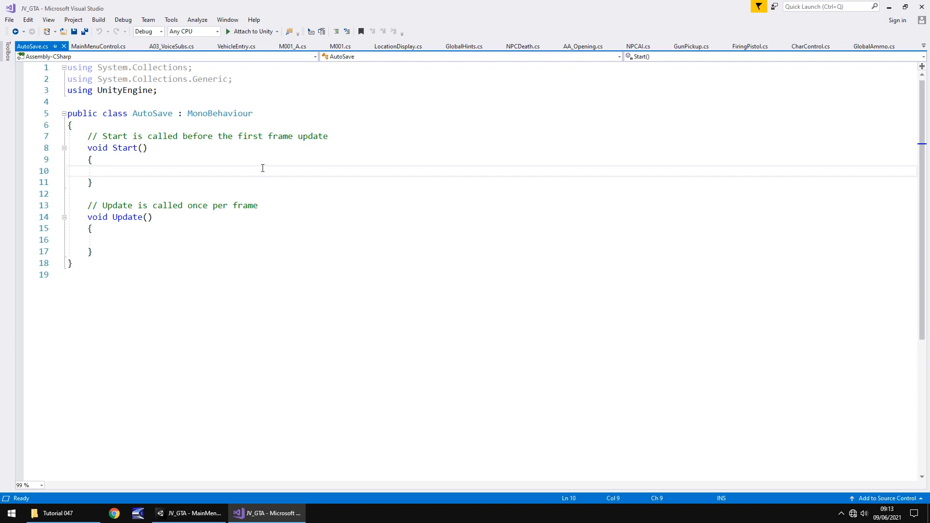
type("PlayerPrefs.")
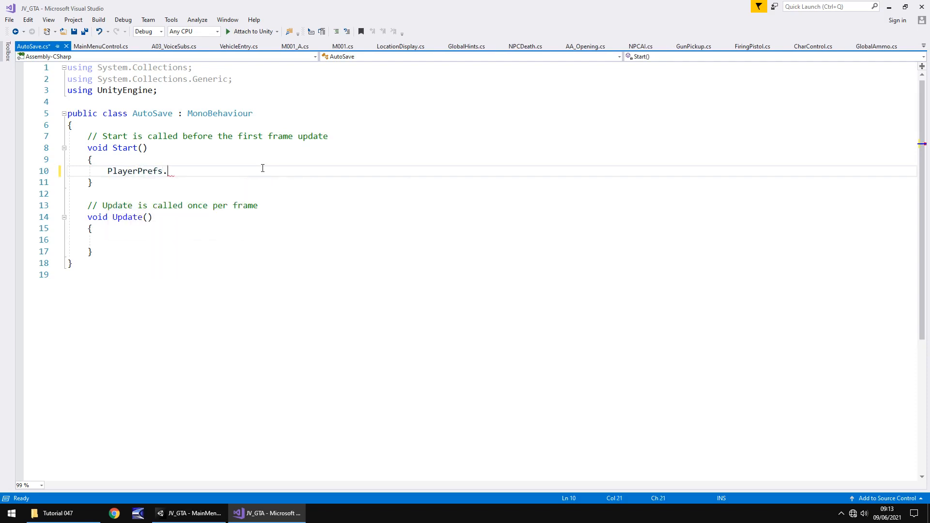
type("SetInt(")
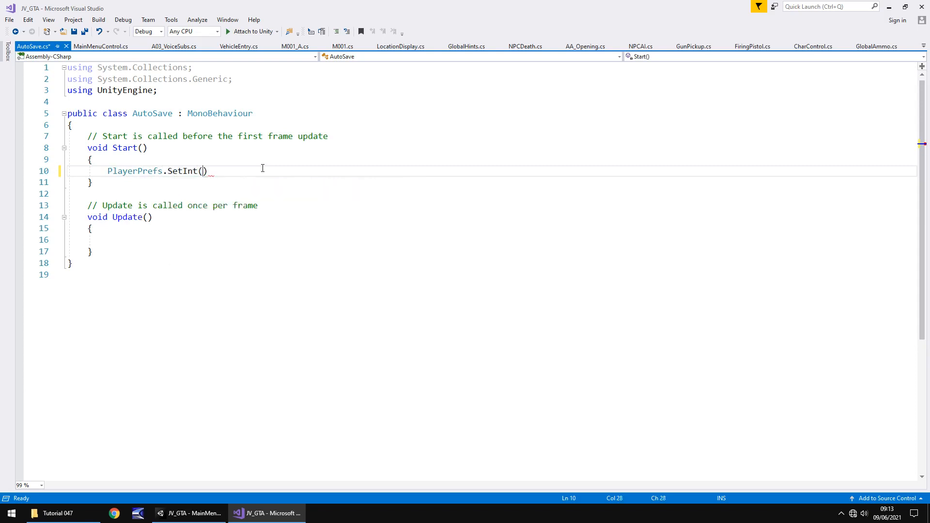
type("\"\"")
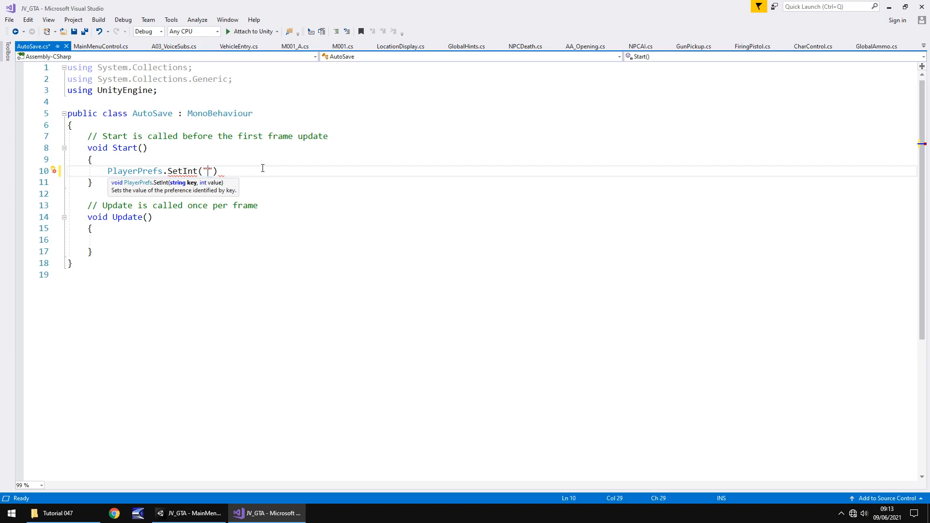
type("Saveosi")
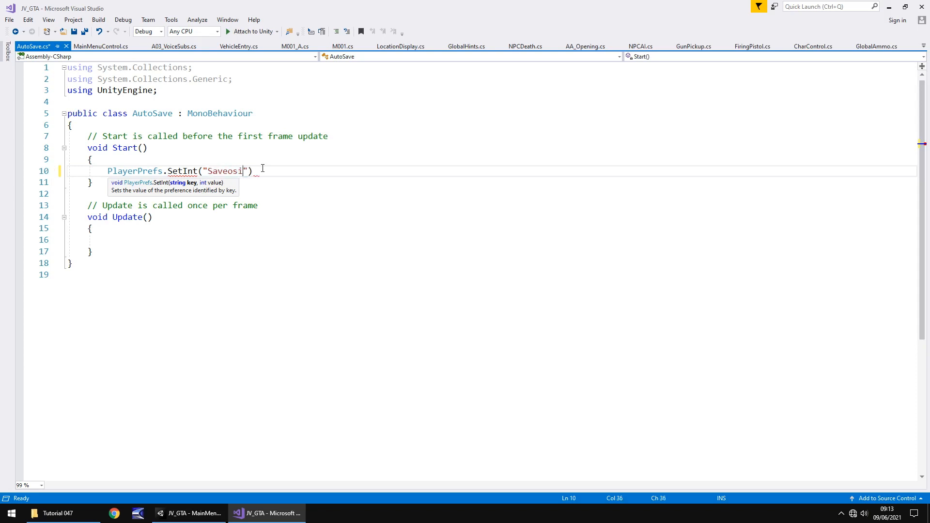
key("BackSpace")
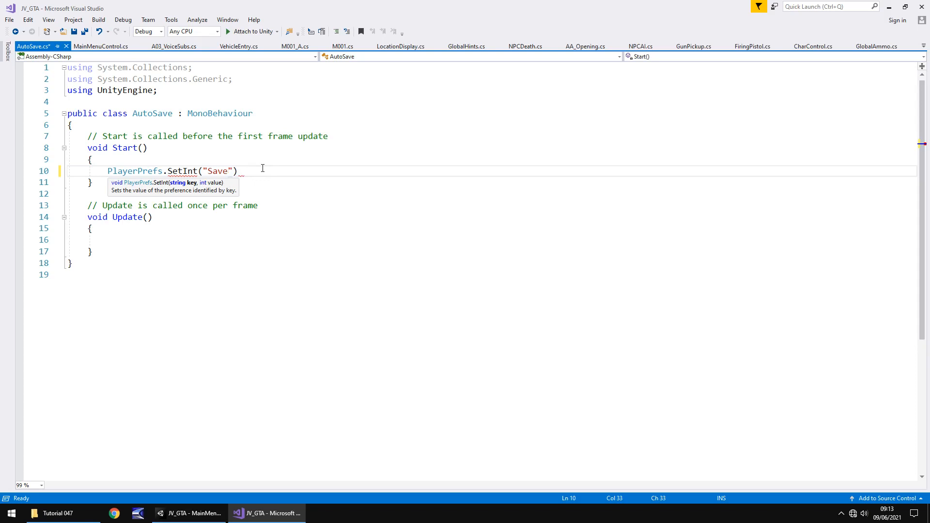
type("Position")
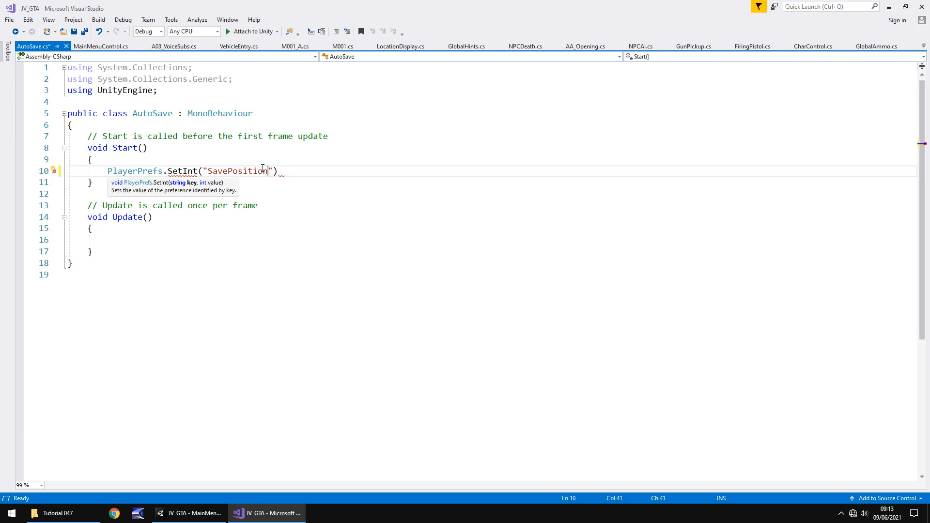
type(",")
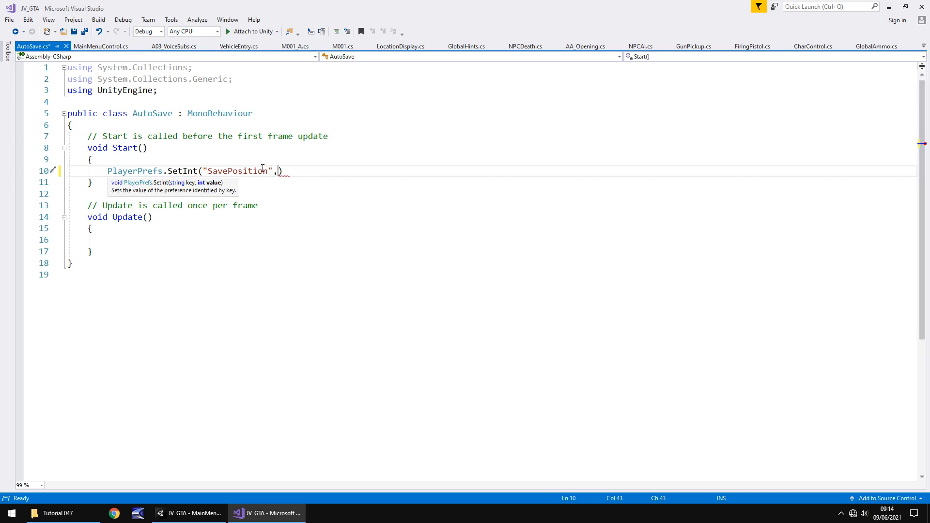
type("1")
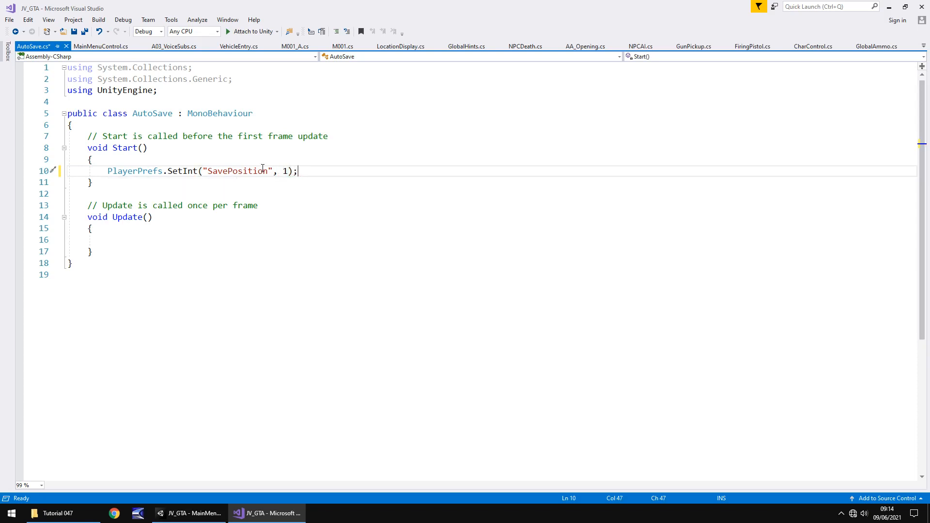
key("ctrl+s")
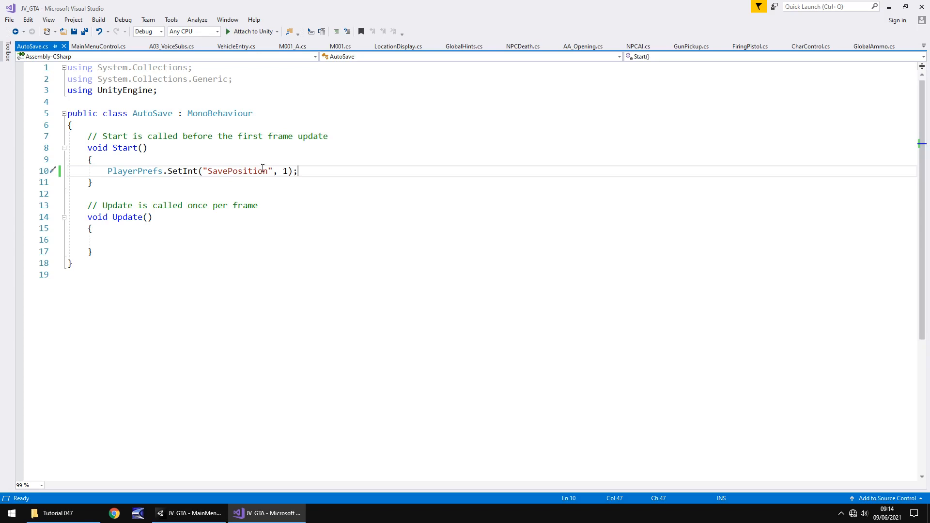
mouse_move(271, 162)
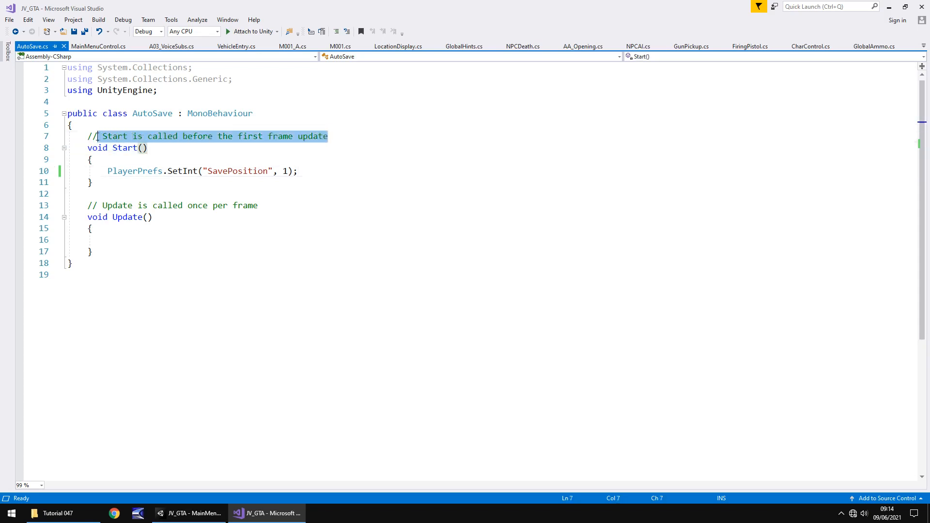
Step: Remove the default Start and Update comments, save AutoSave and return to Unity
key("Delete")
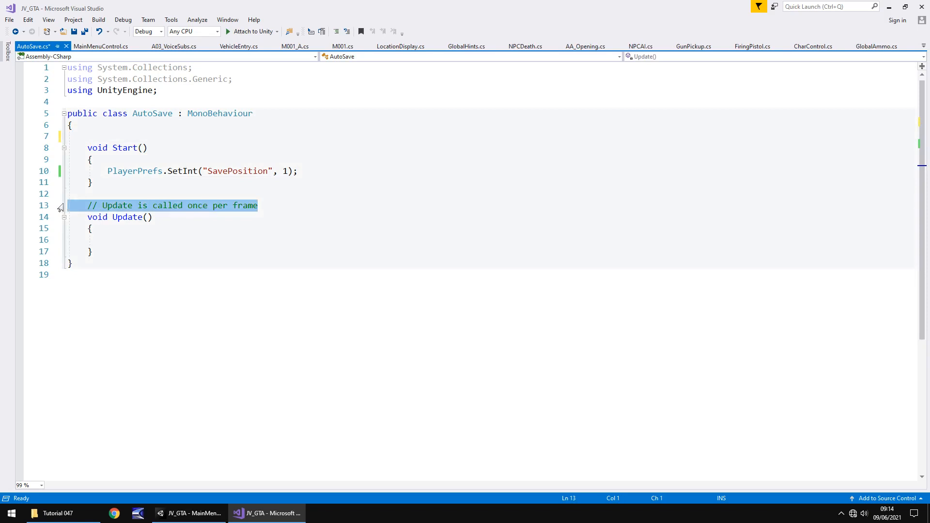
key("Delete")
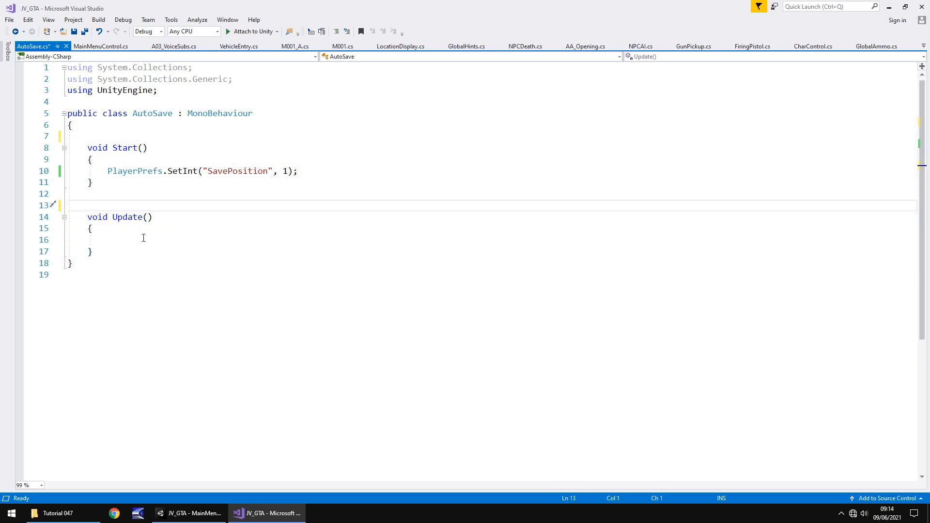
mouse_move(171, 225)
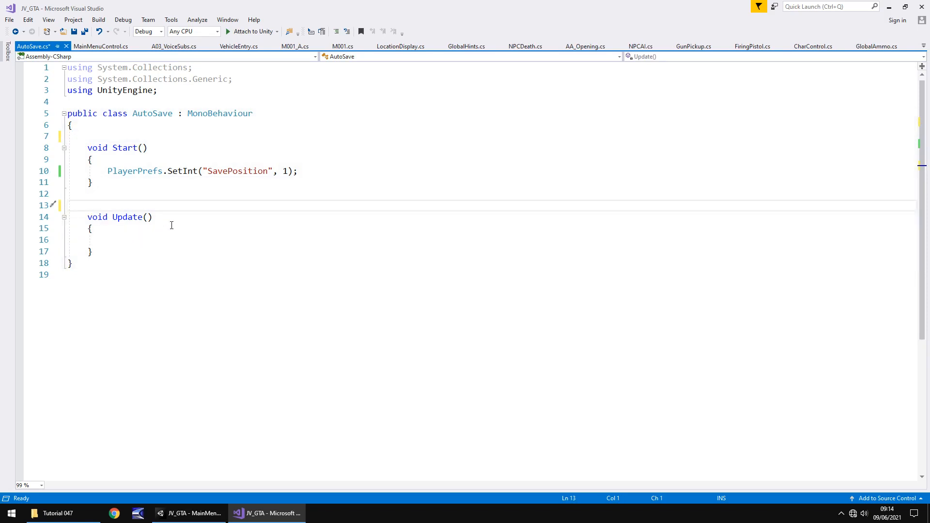
mouse_move(187, 201)
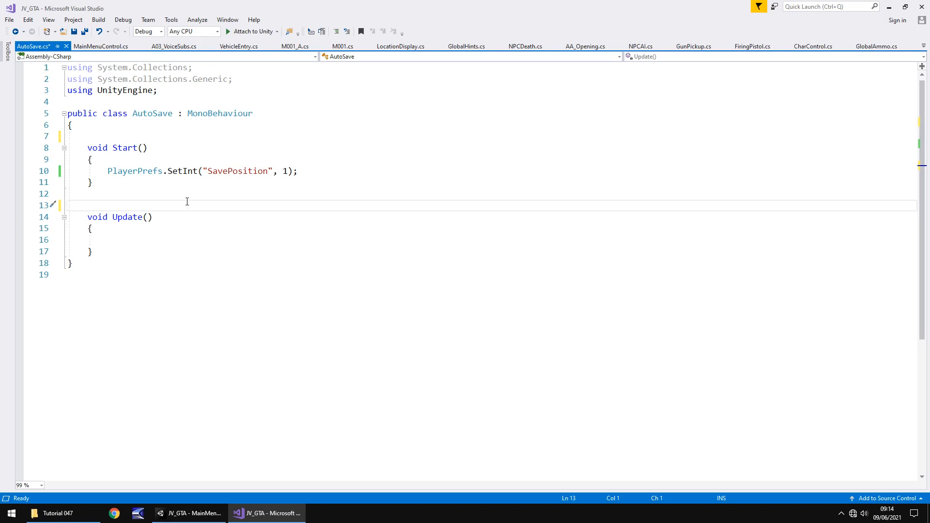
key("ctrl+s")
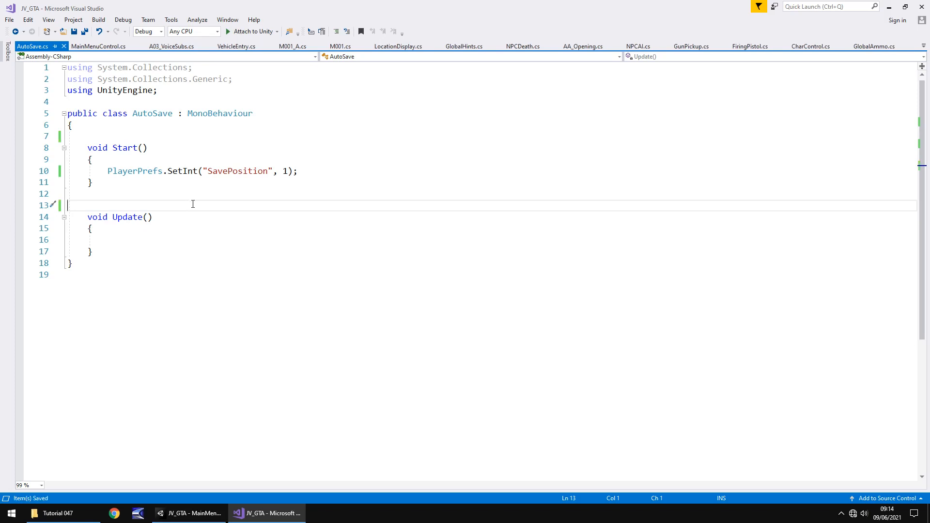
left_click(190, 513)
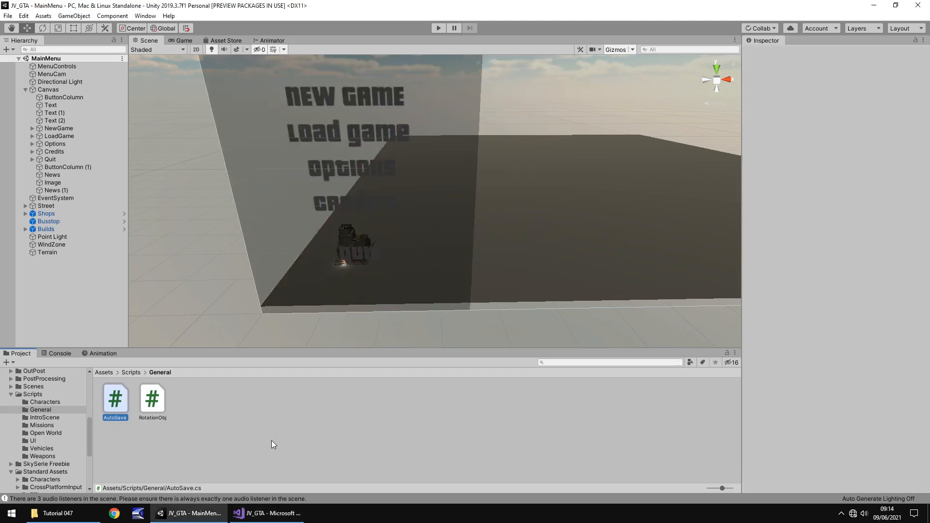
Step: Load the OpenWorld scene and view the Globals object's attached scripts in the Inspector
left_click(115, 397)
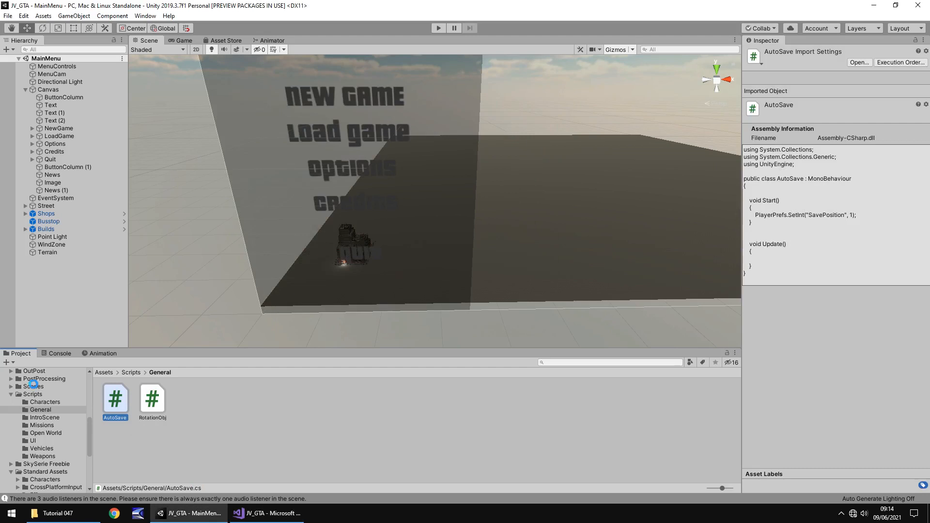
left_click(33, 386)
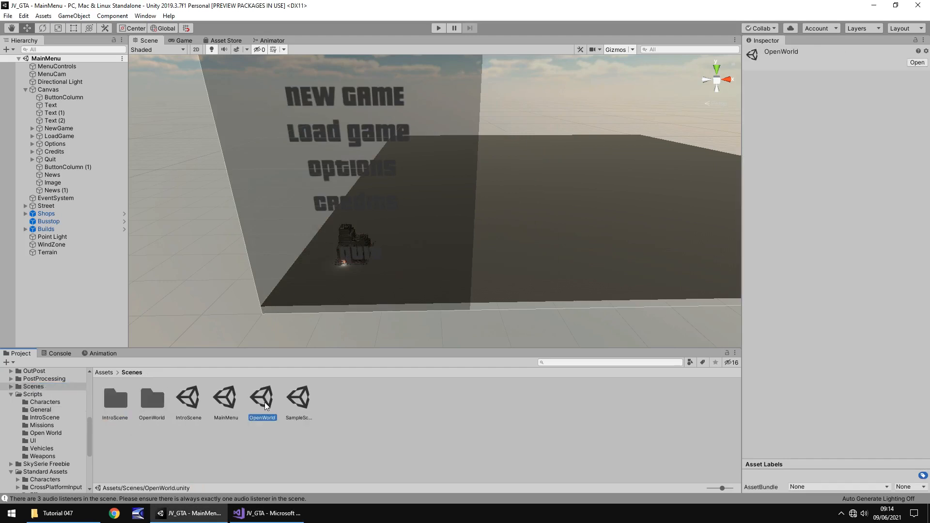
double_click(262, 397)
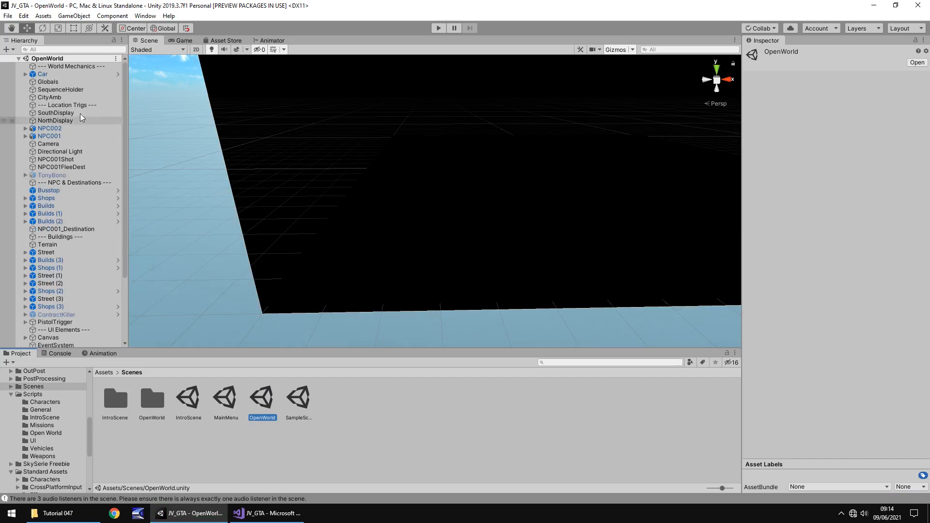
left_click(48, 81)
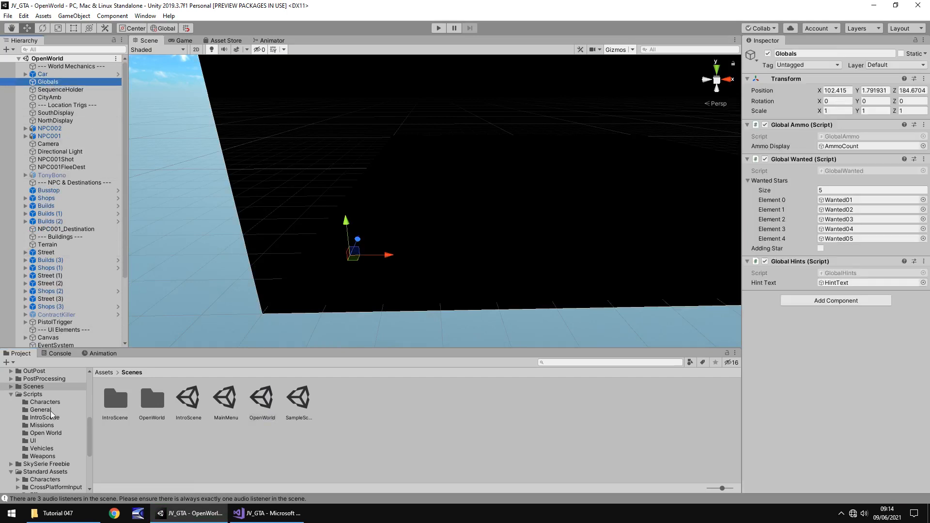
Step: Attach AutoSave from Scripts/General to Globals, save OpenWorld, and show the Scenes folder
left_click(40, 409)
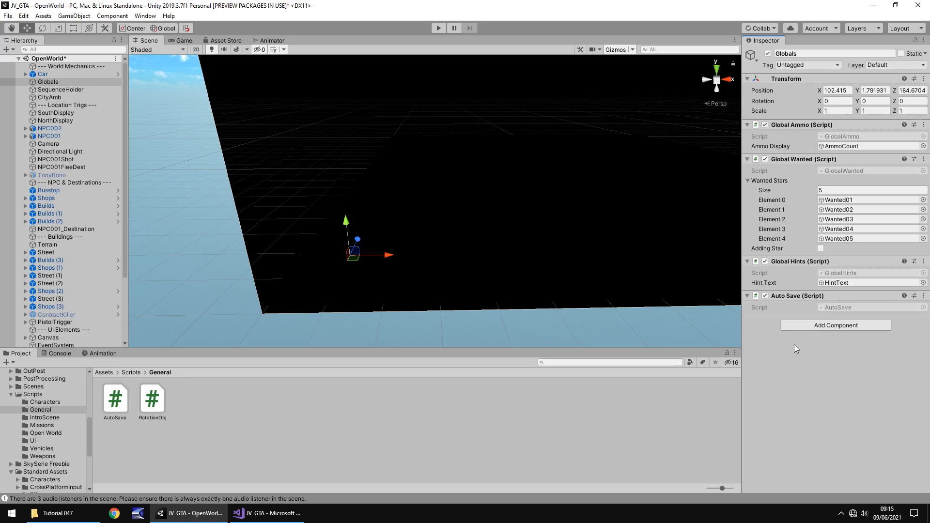
mouse_move(855, 328)
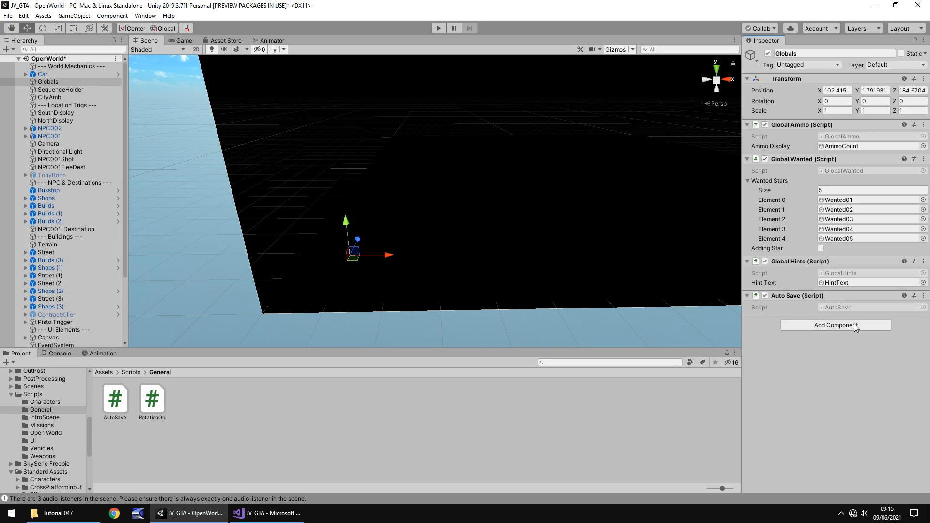
mouse_move(519, 402)
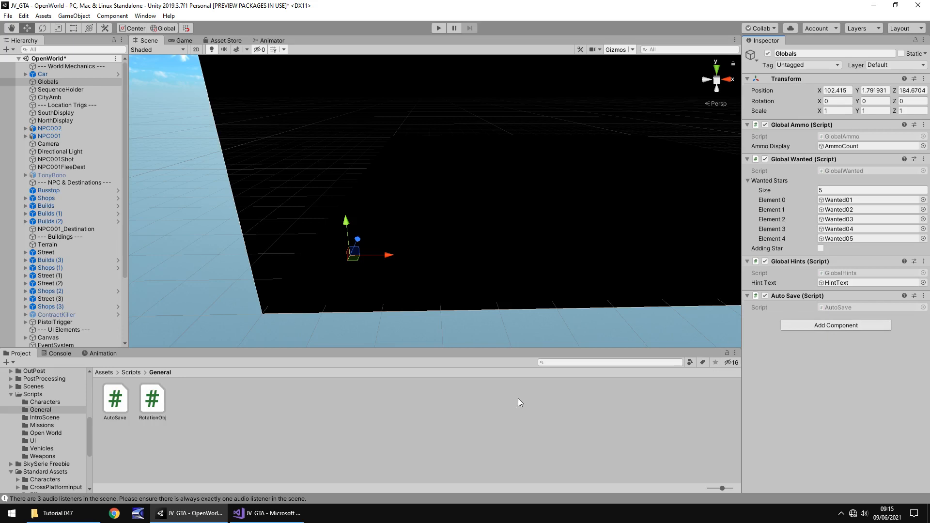
mouse_move(533, 387)
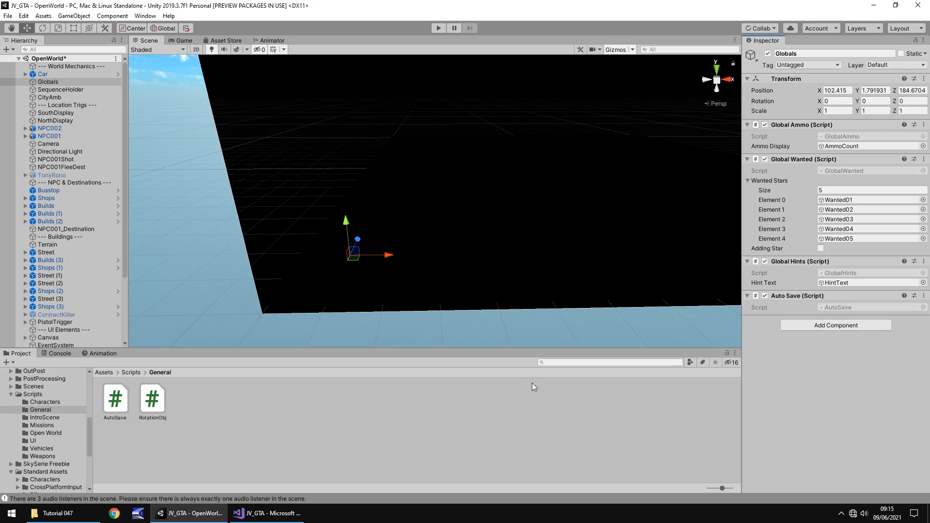
mouse_move(424, 409)
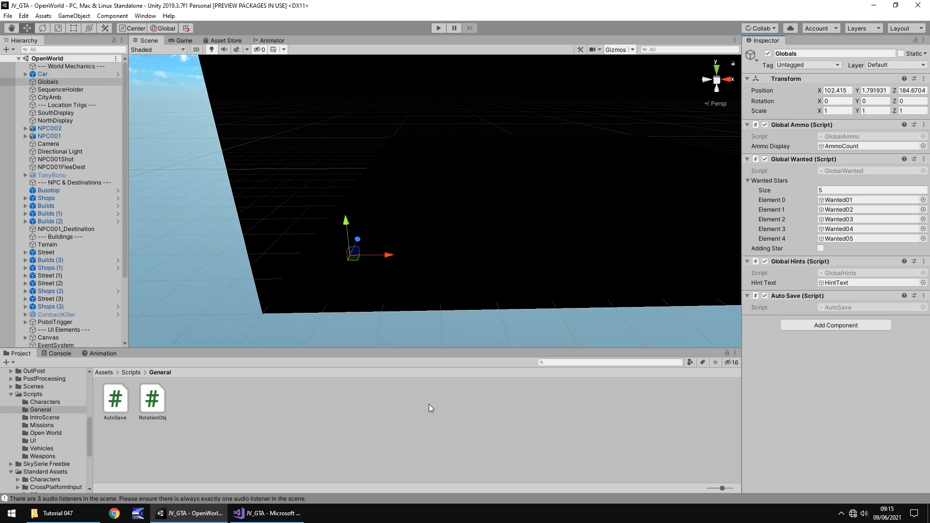
mouse_move(436, 409)
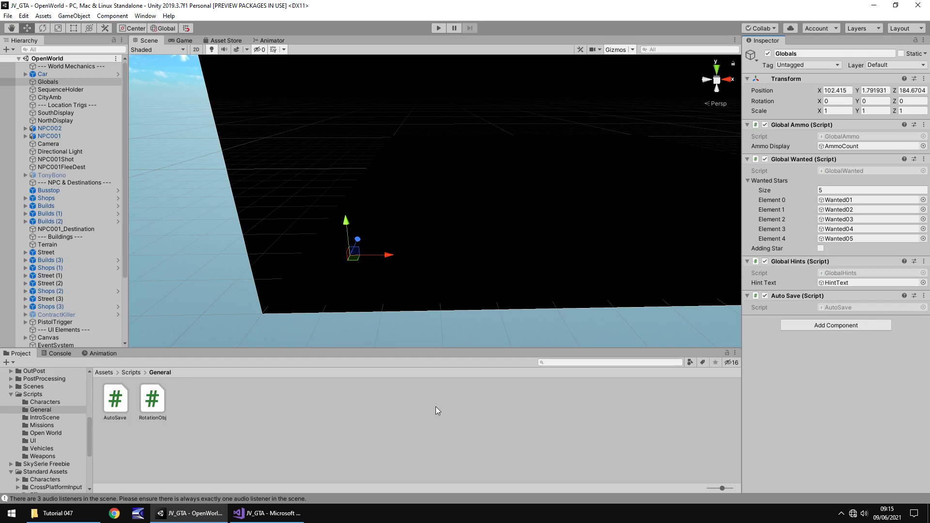
mouse_move(439, 405)
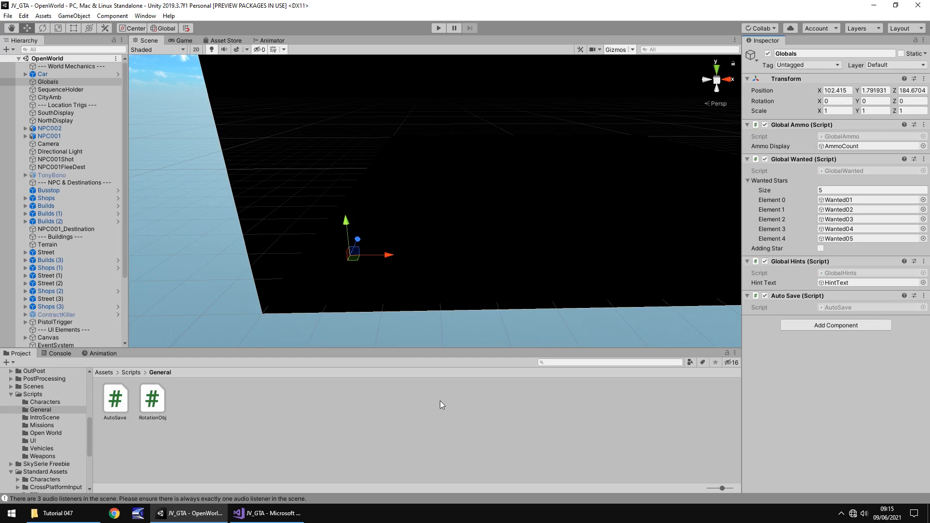
mouse_move(147, 405)
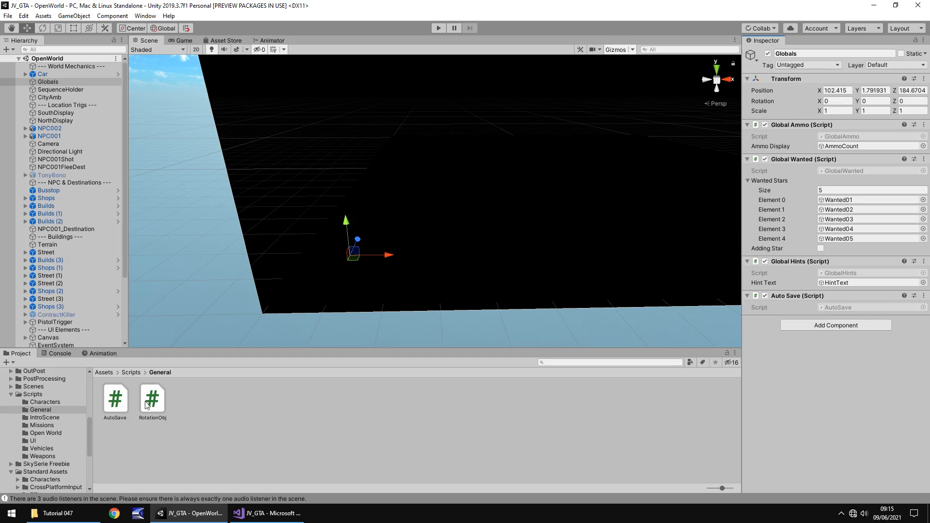
left_click(33, 386)
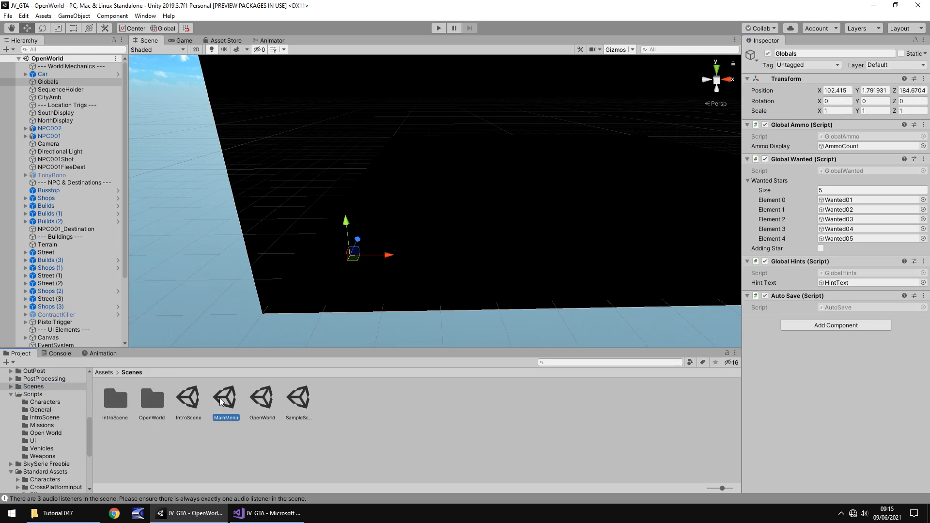
Step: Load the MainMenu scene and select MenuControls to reach the MainMenuControl script
double_click(226, 397)
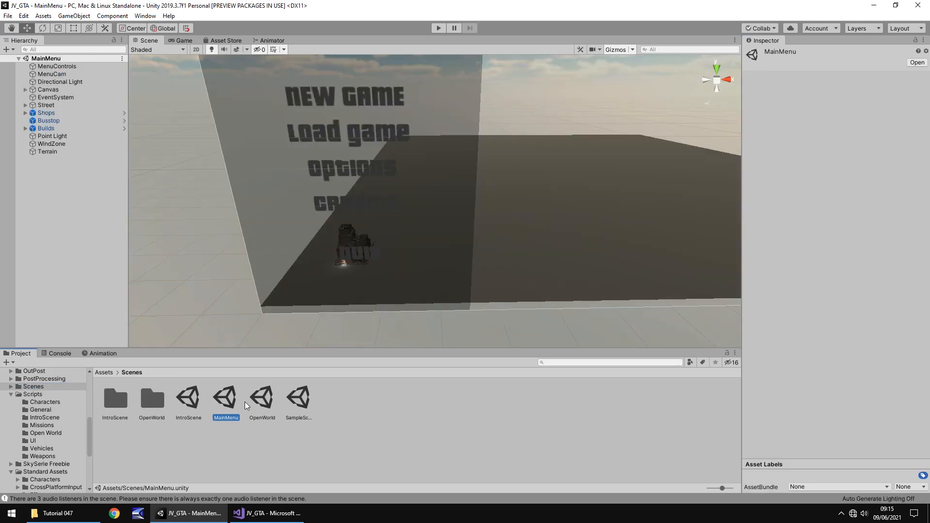
mouse_move(360, 413)
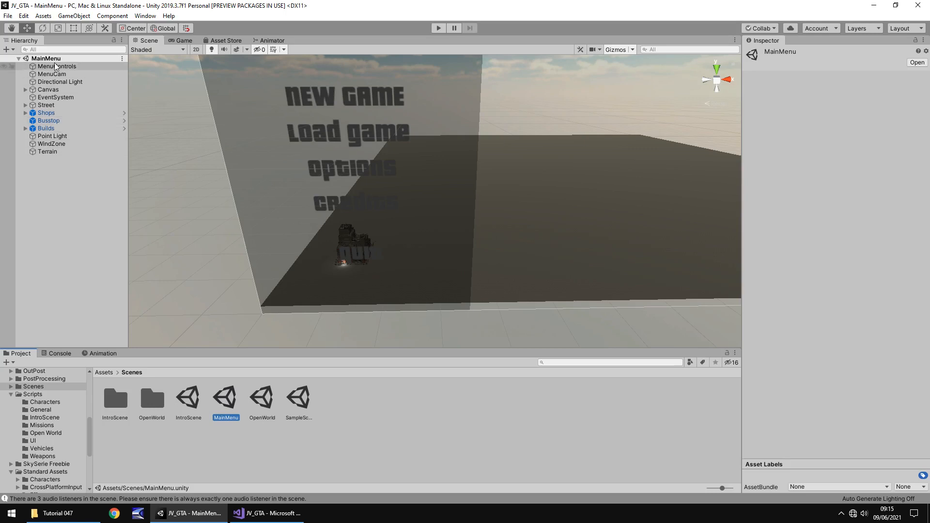
left_click(57, 66)
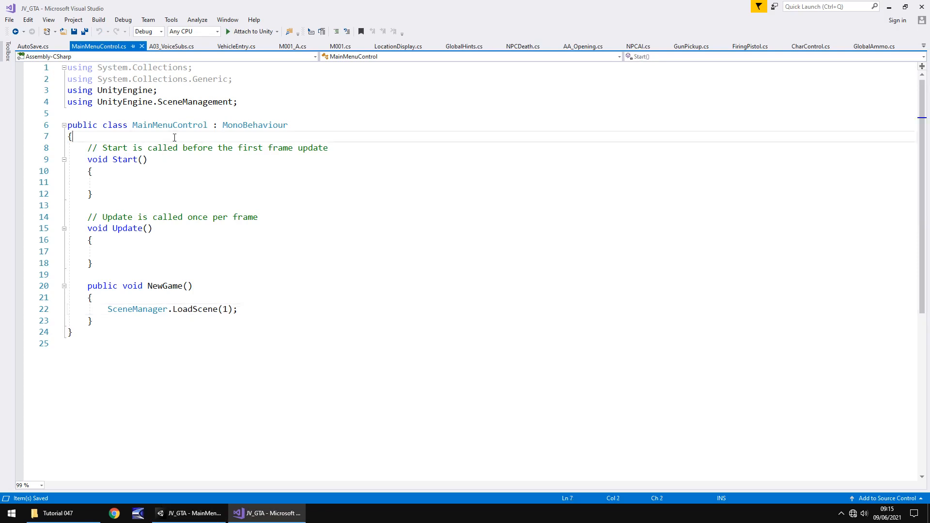
Step: Declare a public int playerSavePoint field at the top of MainMenuControl
key("Return")
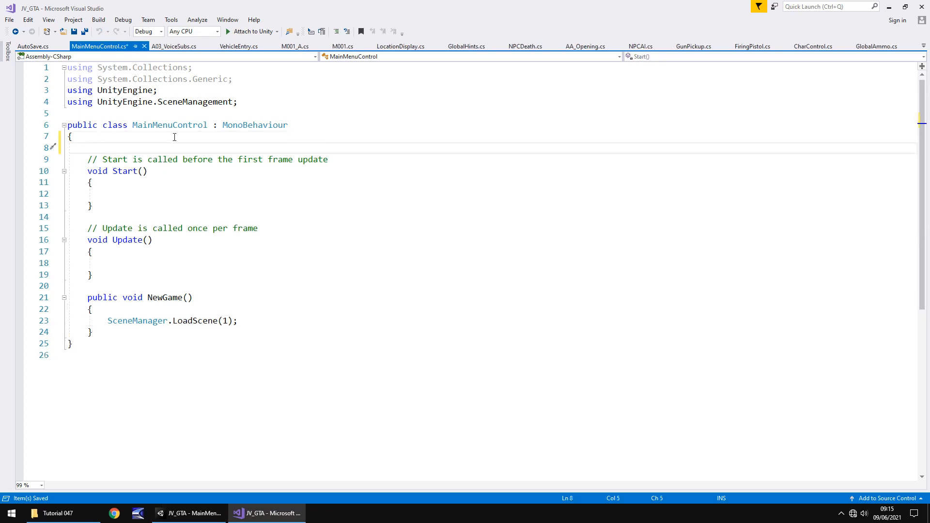
type("public")
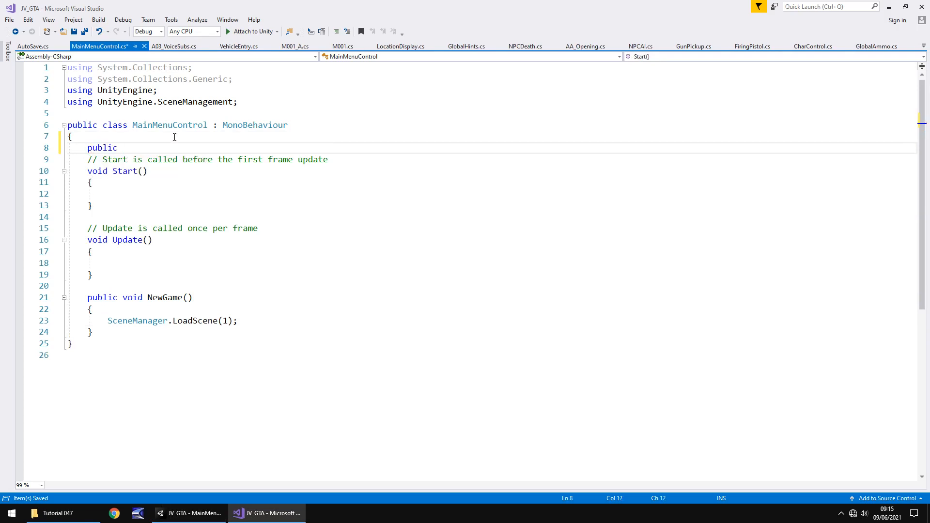
type("i")
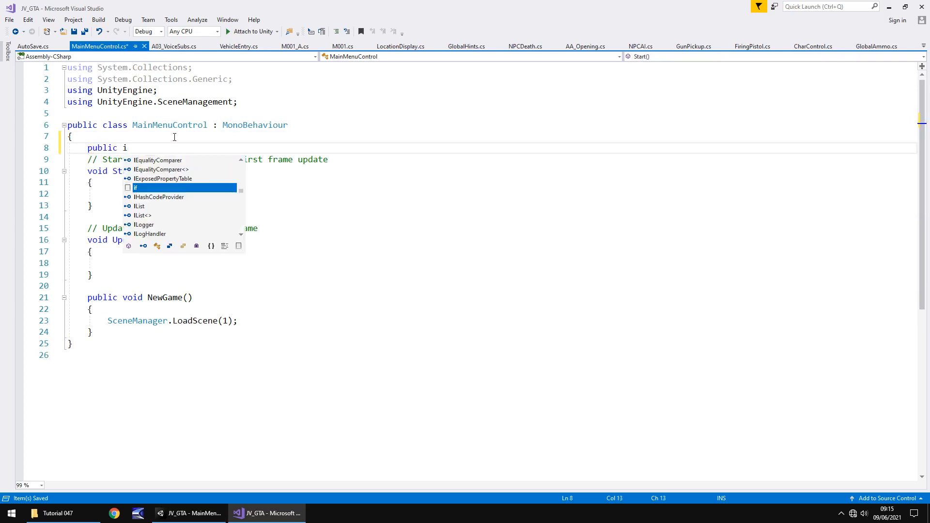
type("nt")
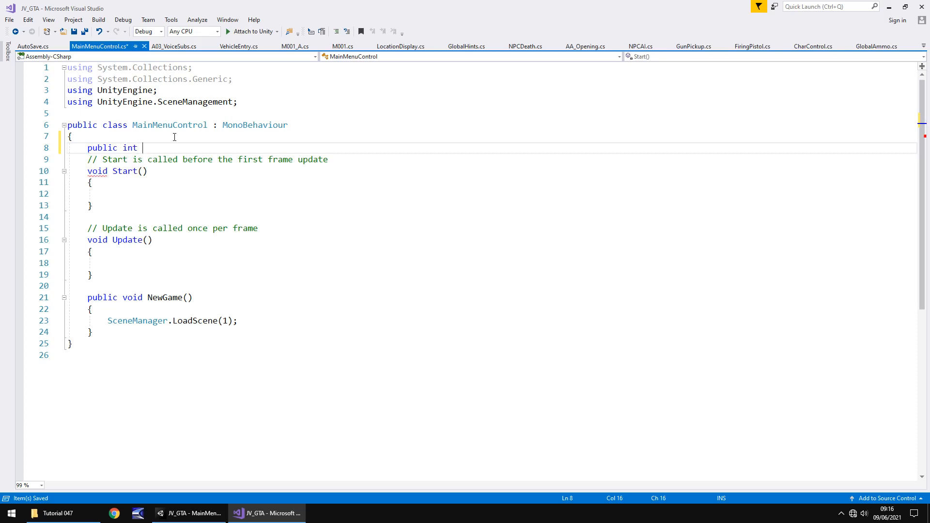
type("pl")
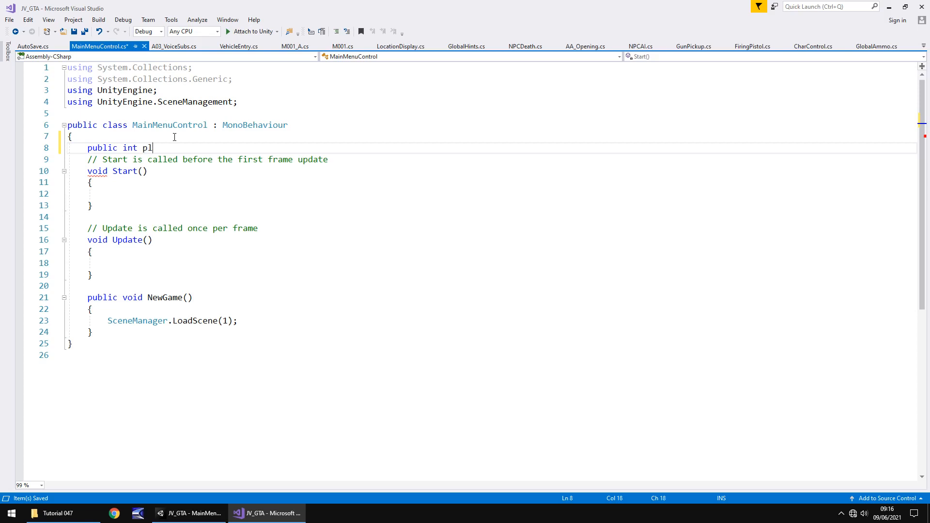
type("ayer")
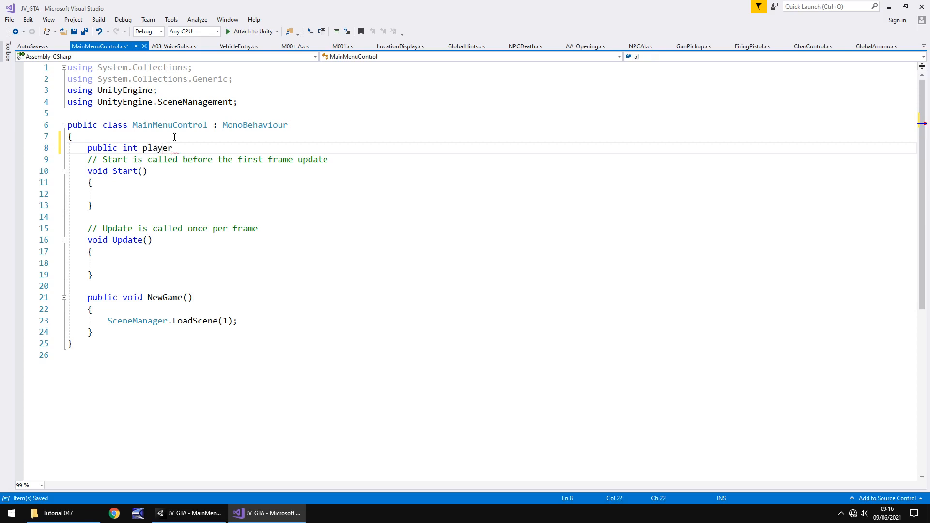
type("SavePoint;")
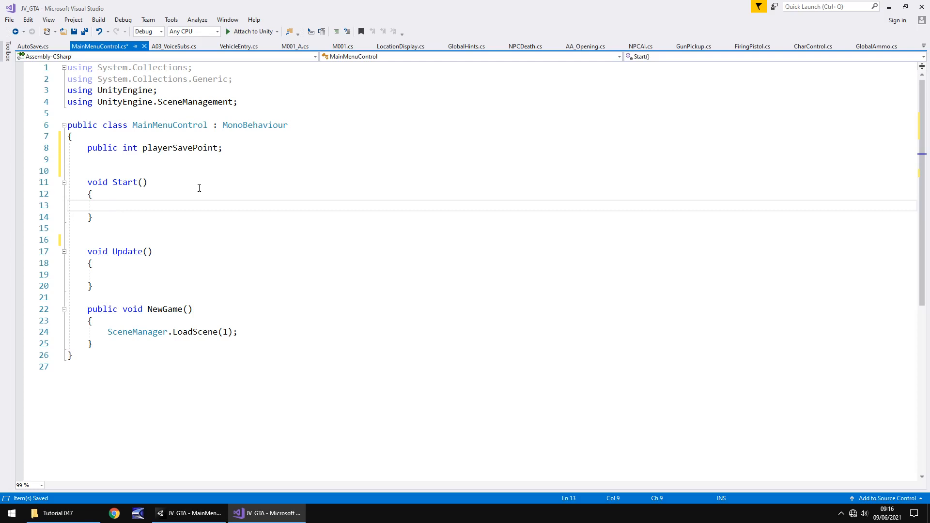
Step: In Start assign playerSavePoint = PlayerPrefs.GetInt("SavePosition"); then return to Unity
type("playerSavePoint")
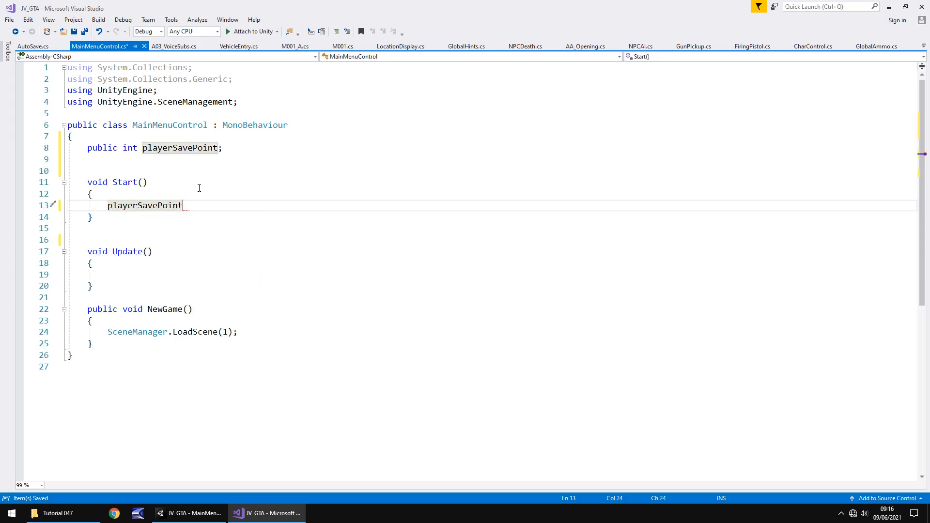
type("= P")
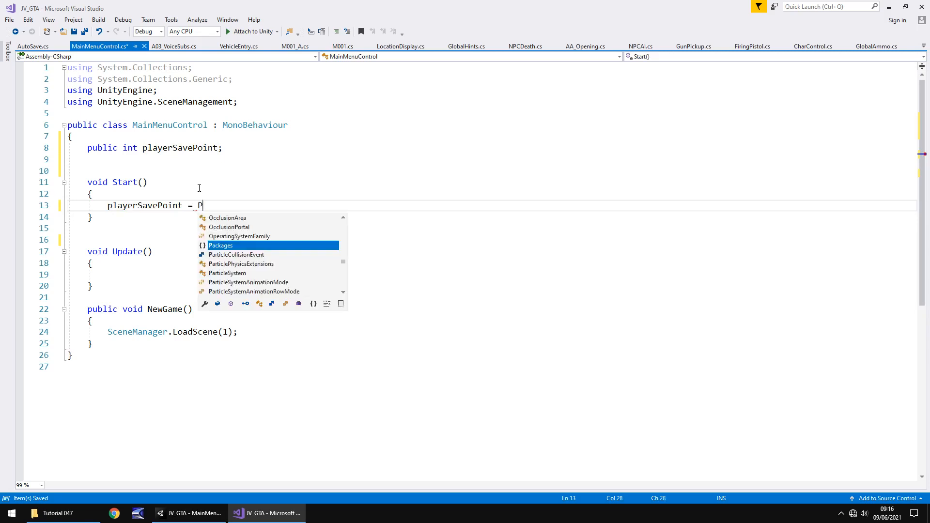
type("layerPre")
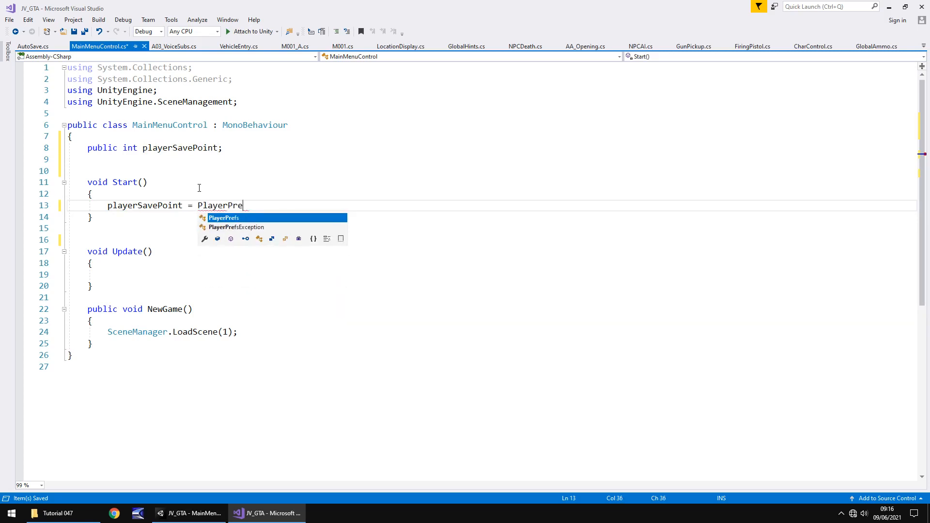
type("fs.GetInt")
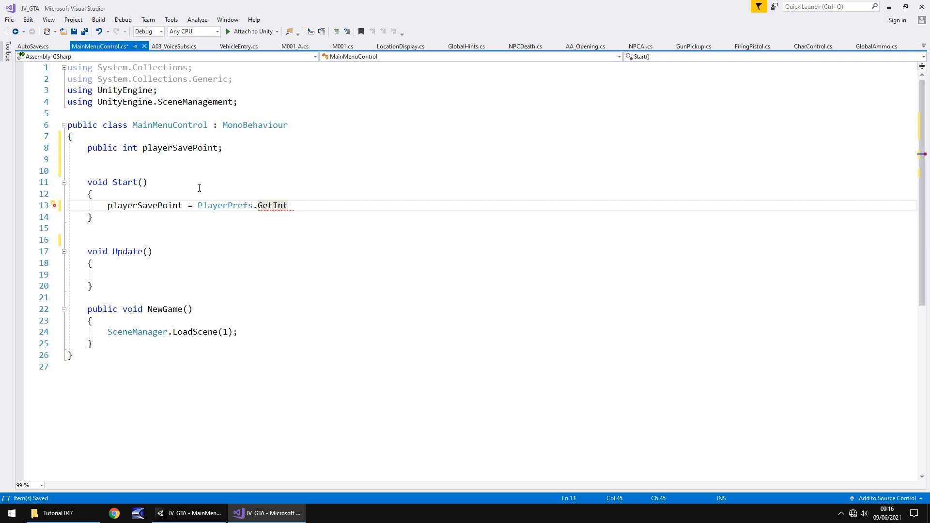
type("(")
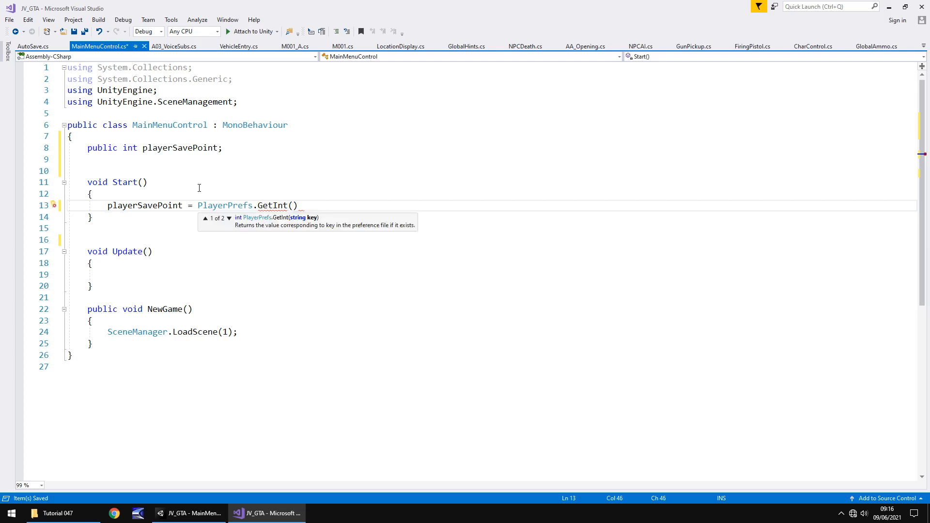
type("\"")
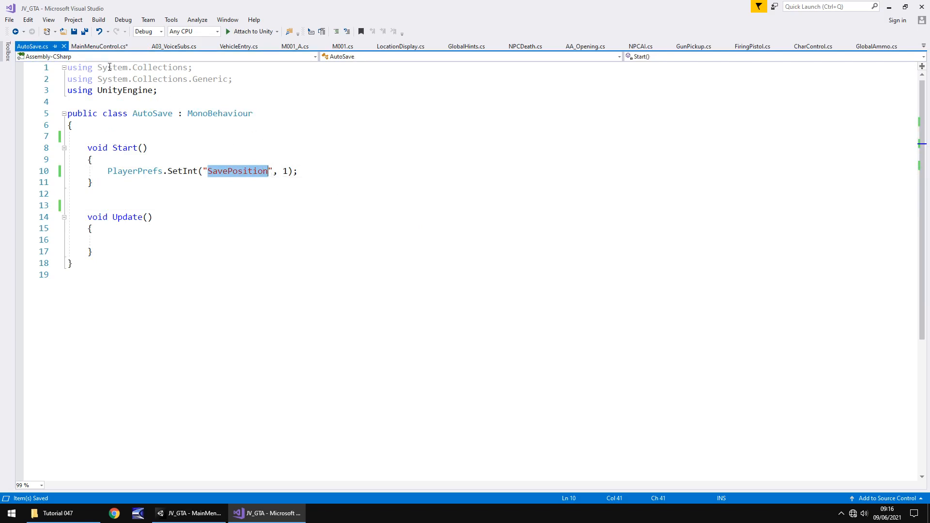
left_click(100, 47)
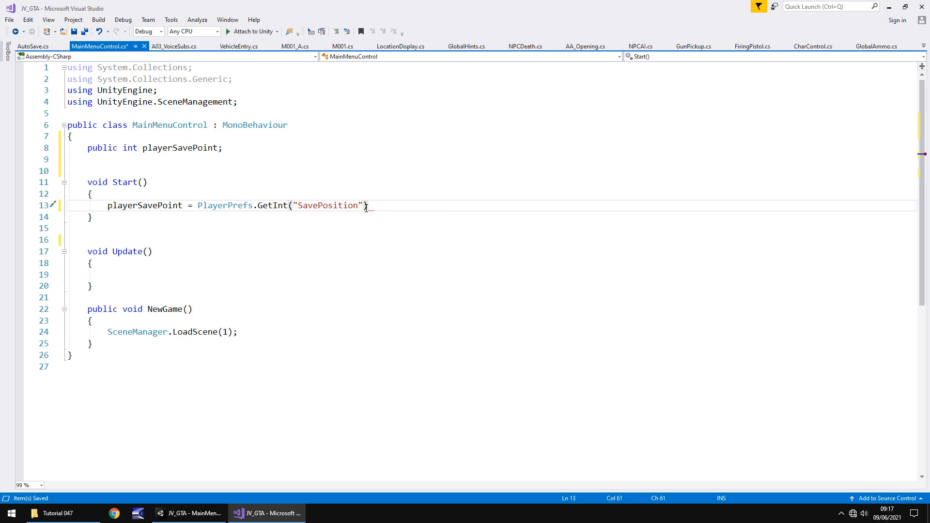
type(";")
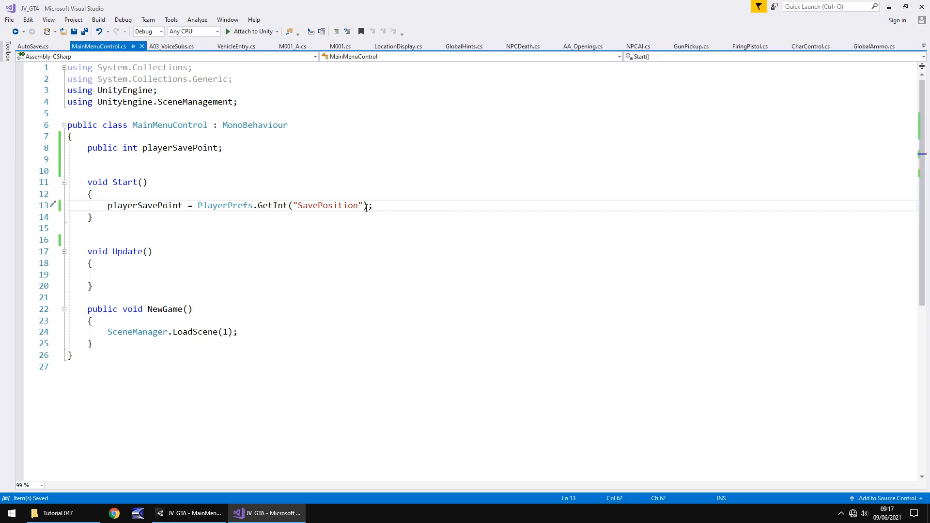
mouse_move(329, 196)
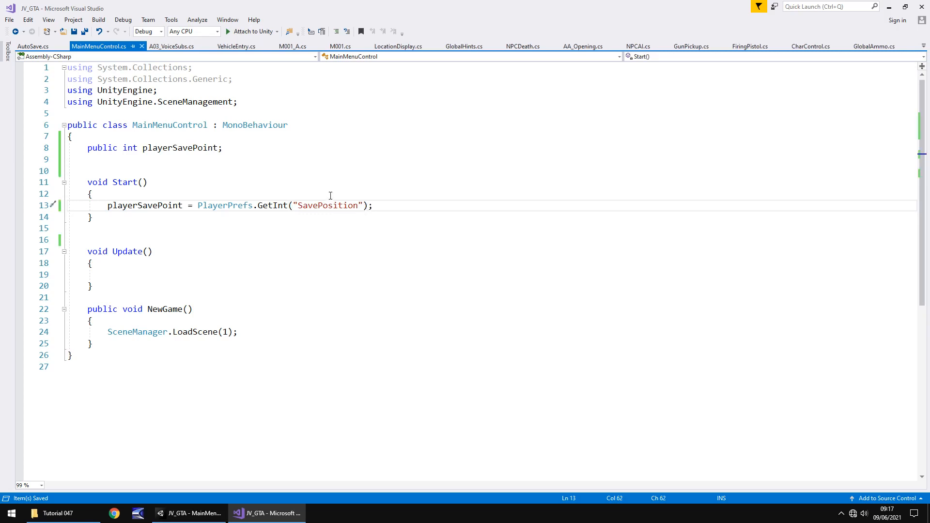
left_click(188, 513)
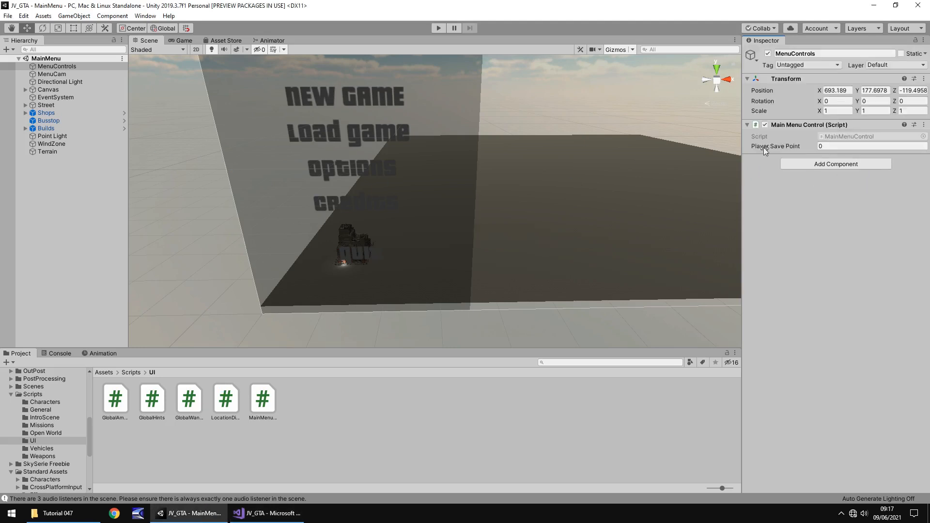
Step: Check Player Save Point reads 0, test the menu in Play mode, then show the Scenes folder
left_click(866, 146)
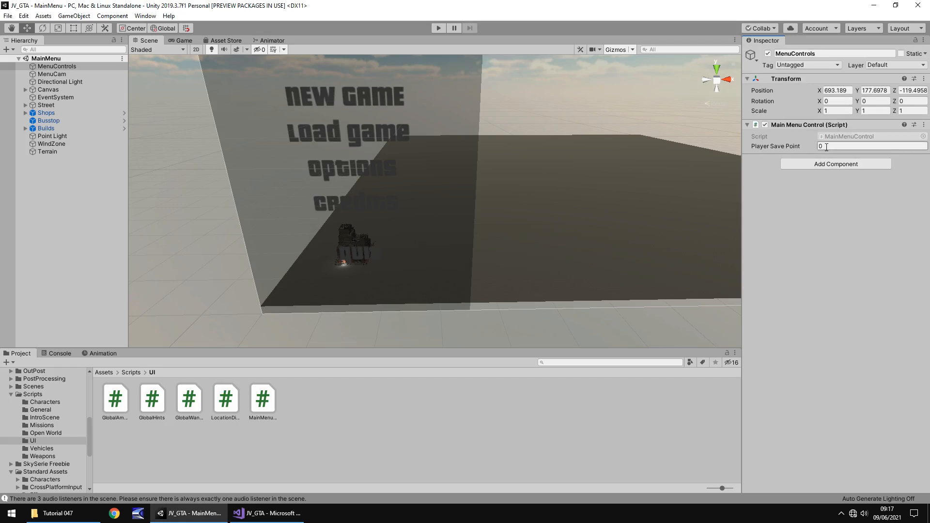
left_click(438, 28)
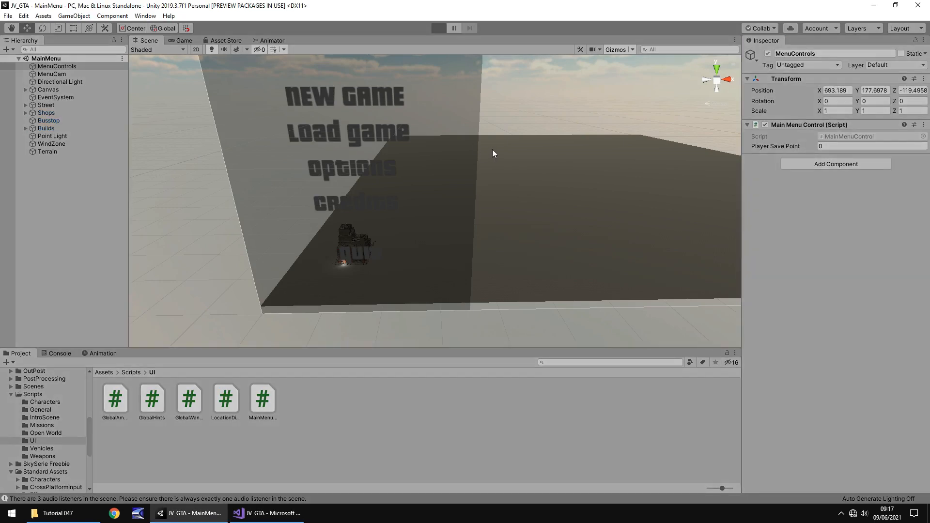
left_click(438, 28)
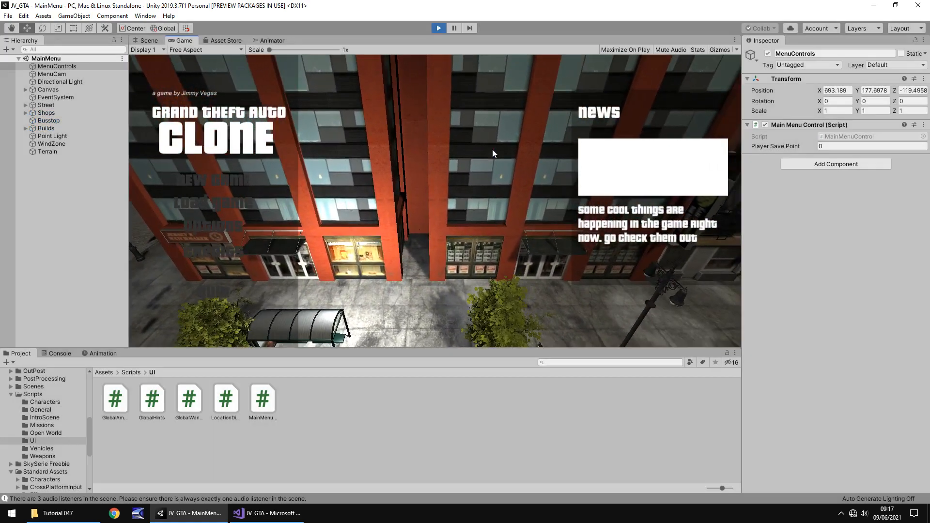
left_click(146, 41)
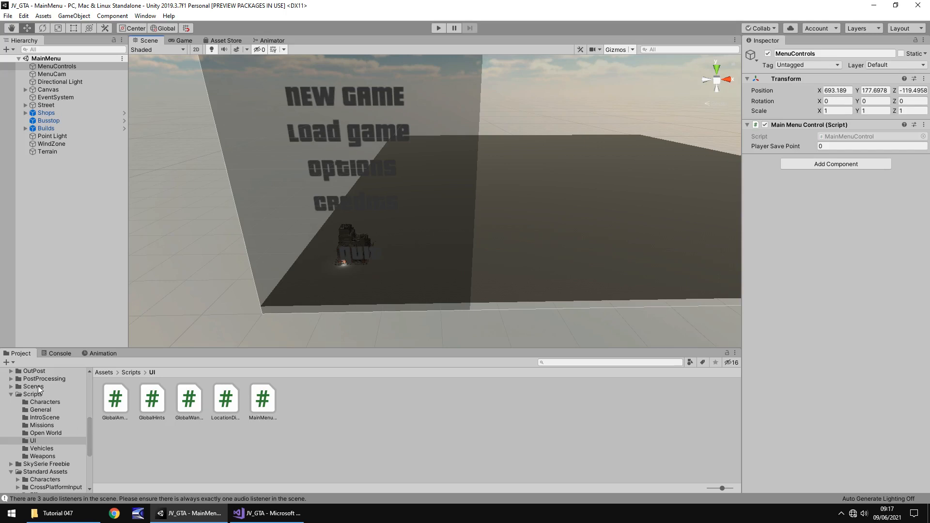
left_click(33, 387)
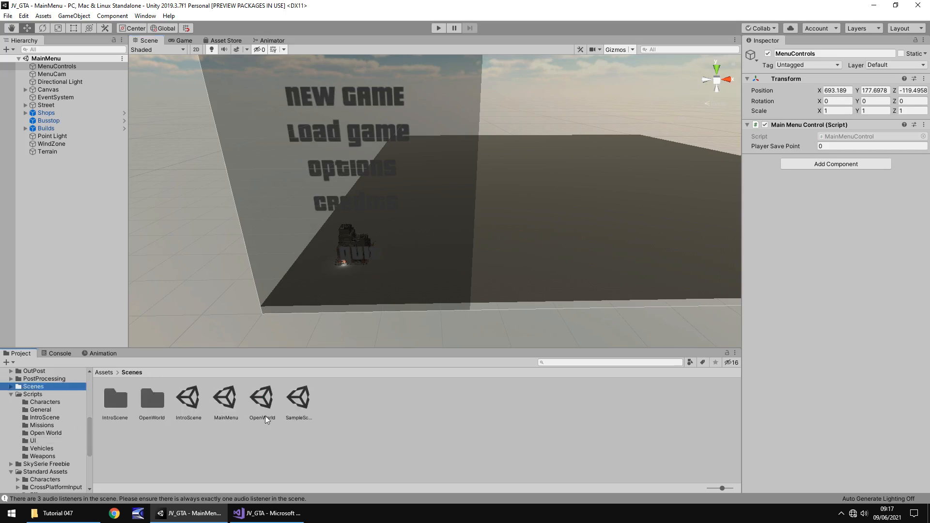
mouse_move(264, 409)
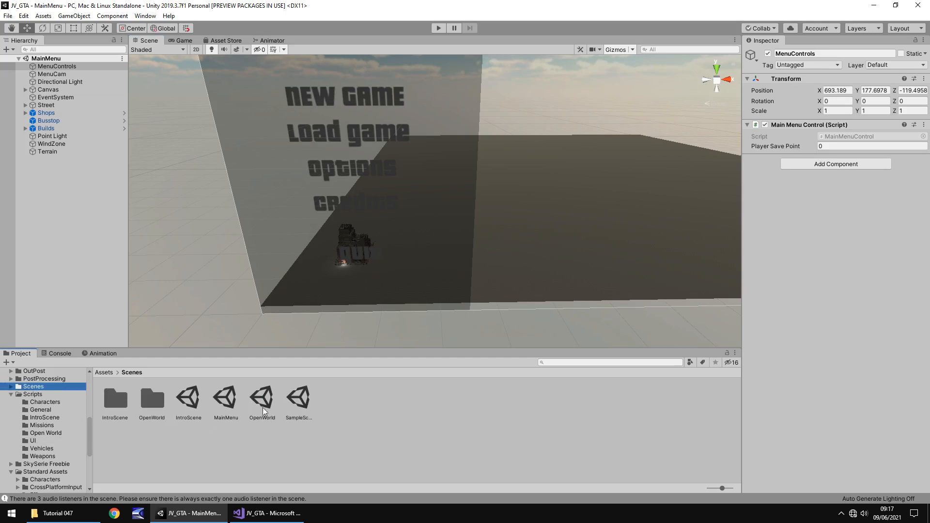
mouse_move(357, 410)
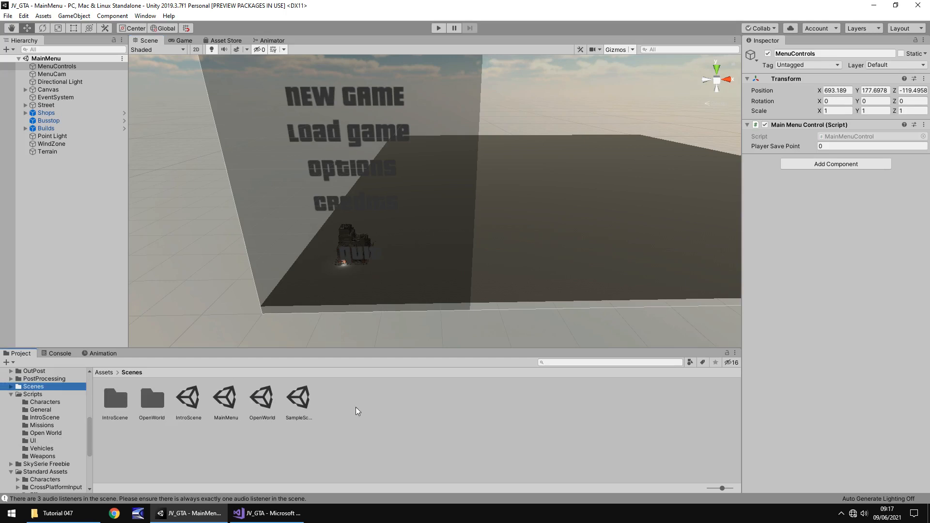
mouse_move(380, 412)
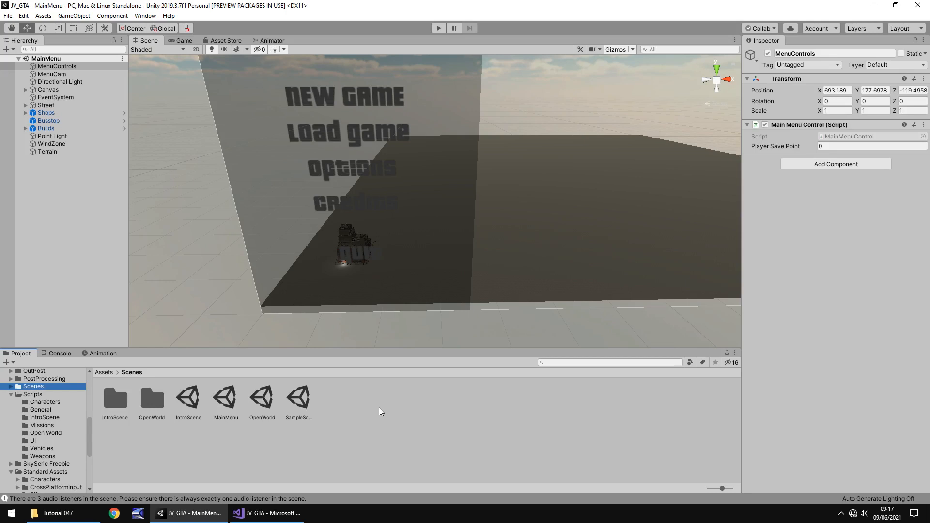
mouse_move(384, 409)
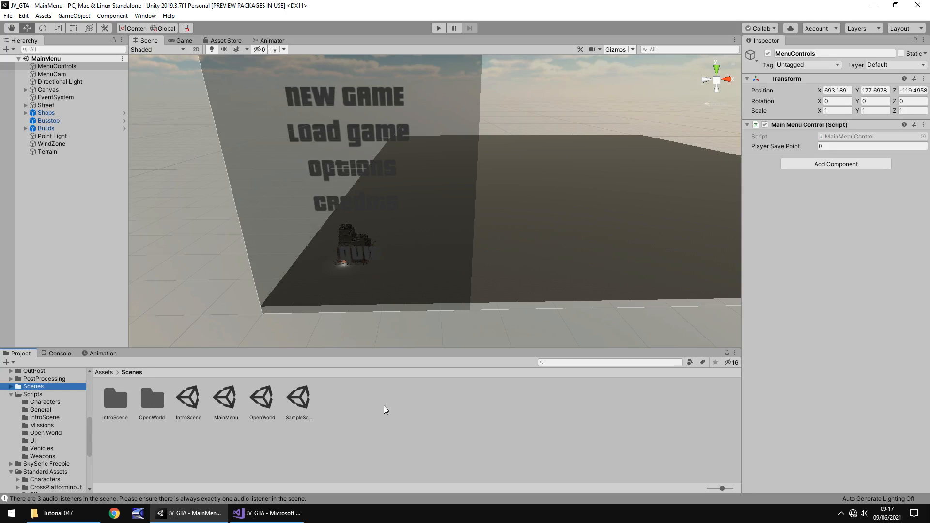
mouse_move(358, 276)
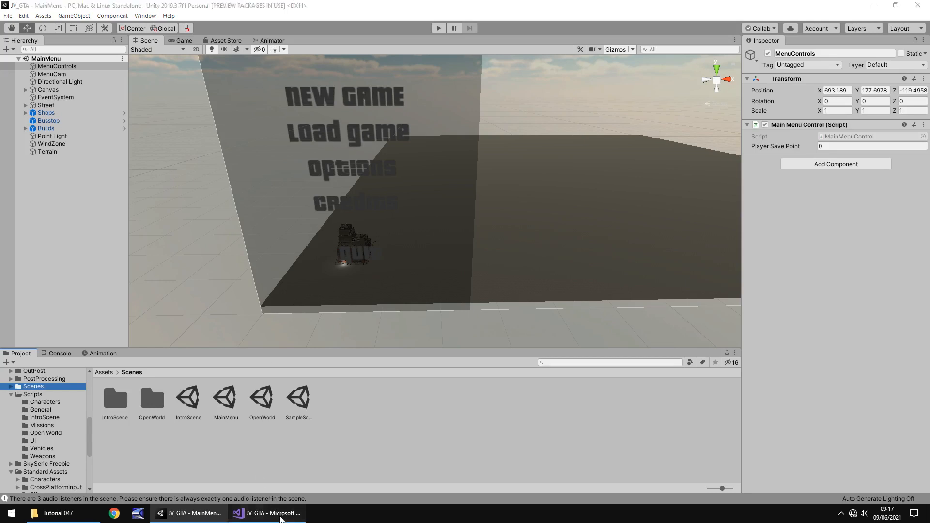
Step: Add an empty public void LoadGame() method to MainMenuControl
left_click(266, 514)
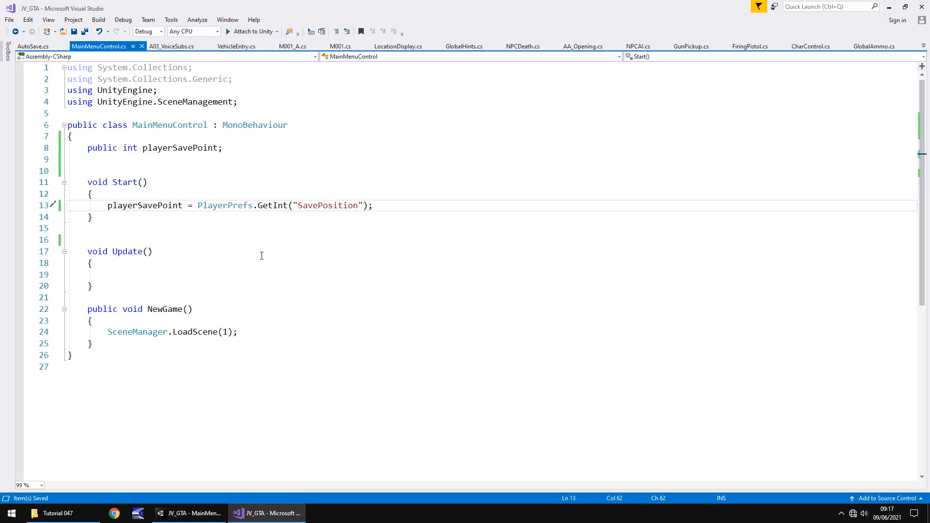
mouse_move(232, 231)
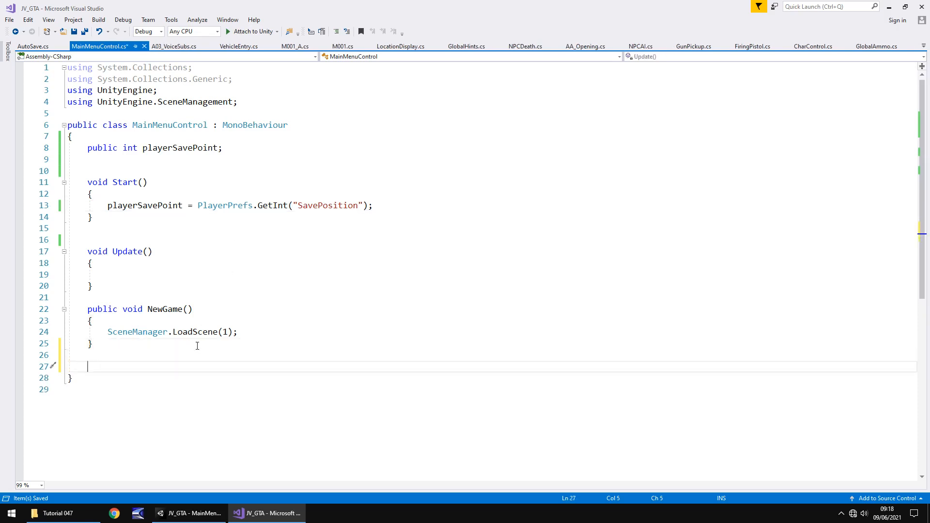
type("public")
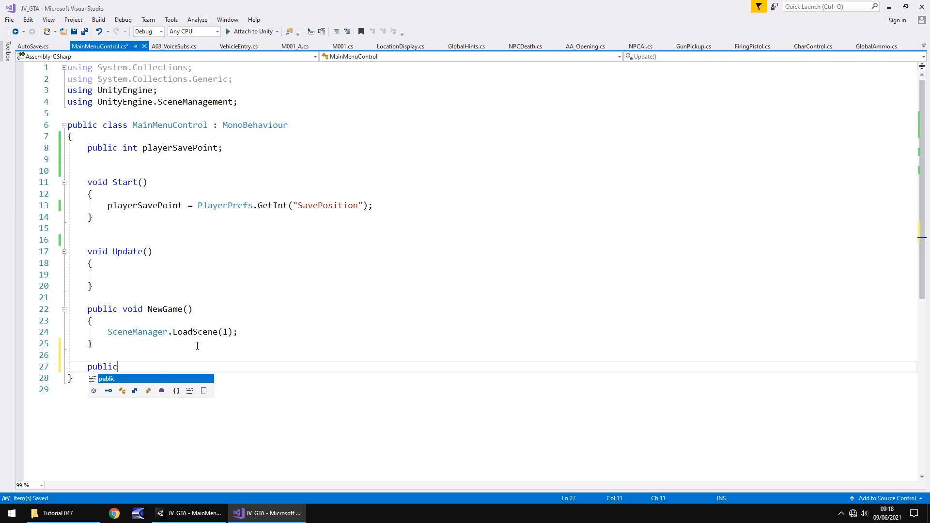
type("void Loa")
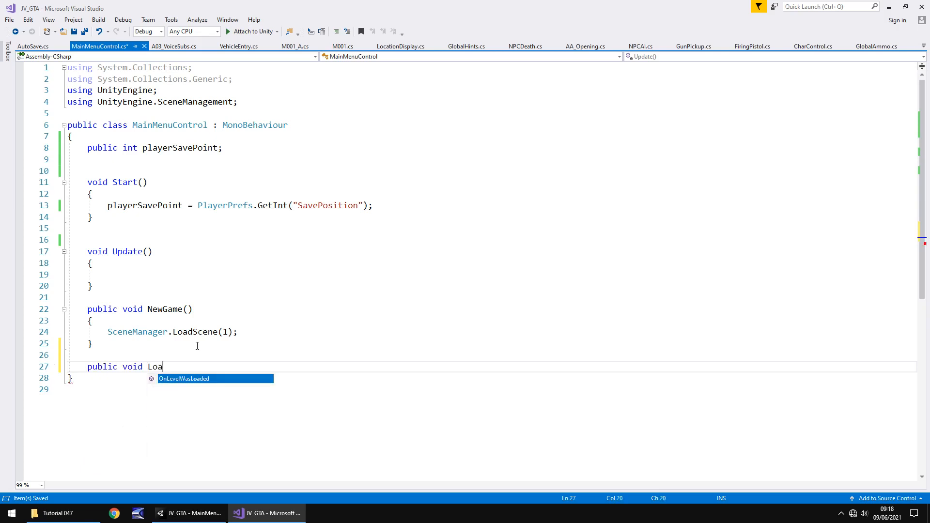
type("dGame")
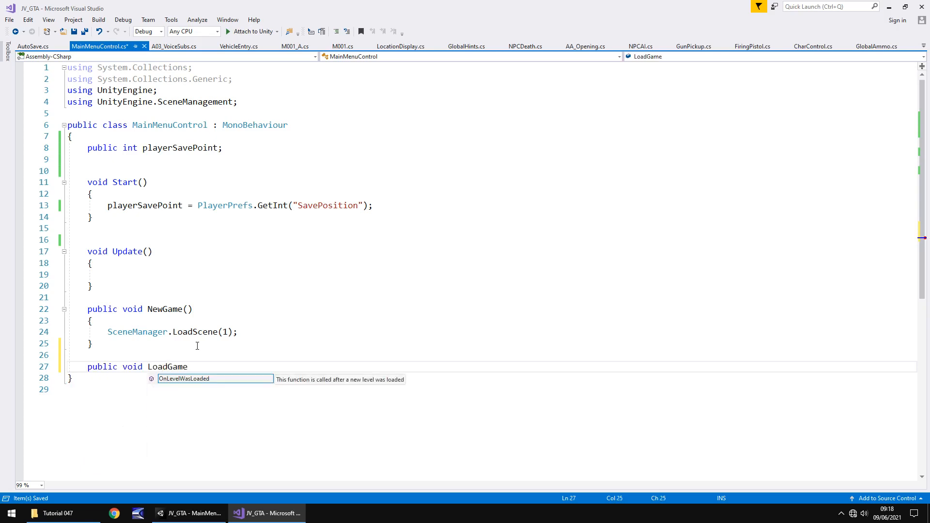
type("() { }")
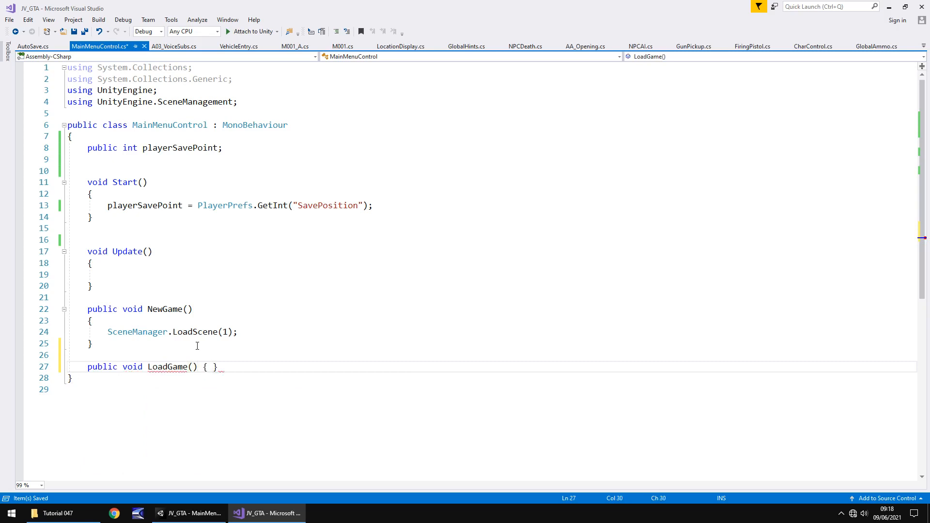
key("Enter")
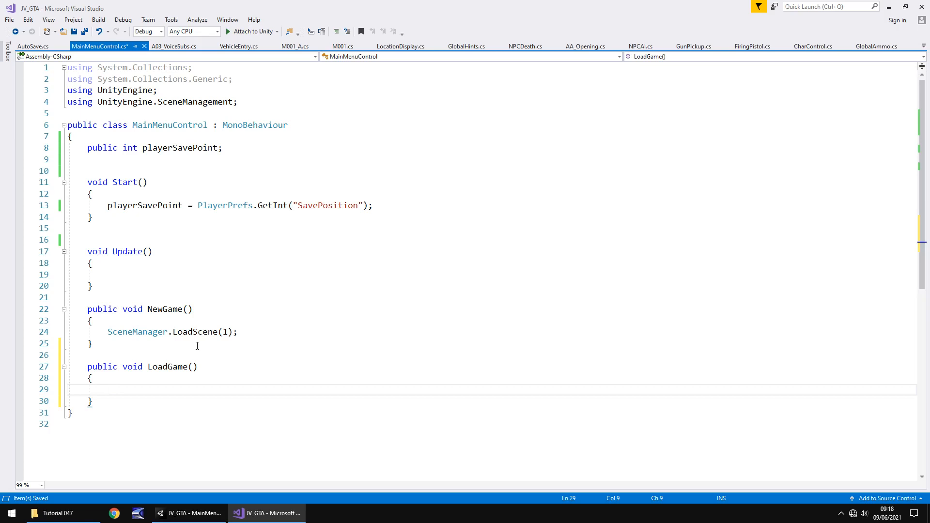
Step: Inside LoadGame, call SceneManager.LoadScene(1) when playerSavePoint == 1
left_click(107, 389)
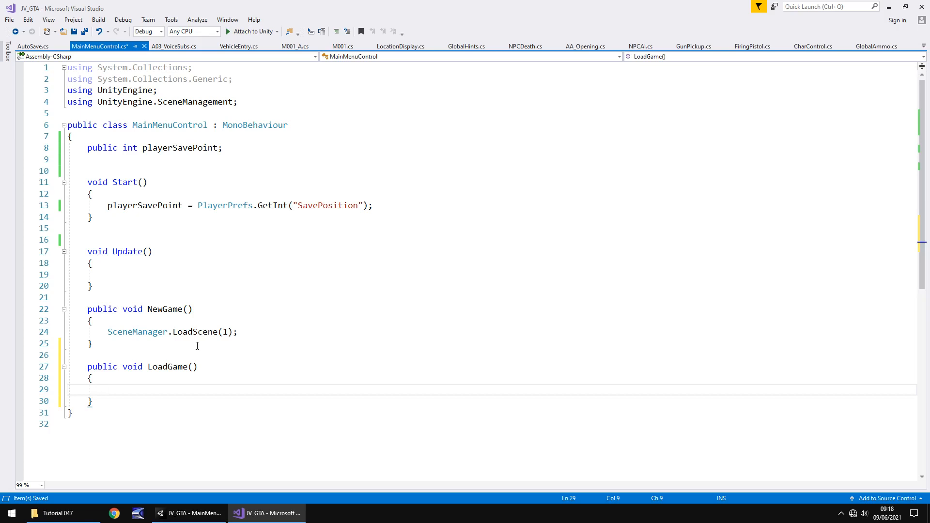
left_click(108, 390)
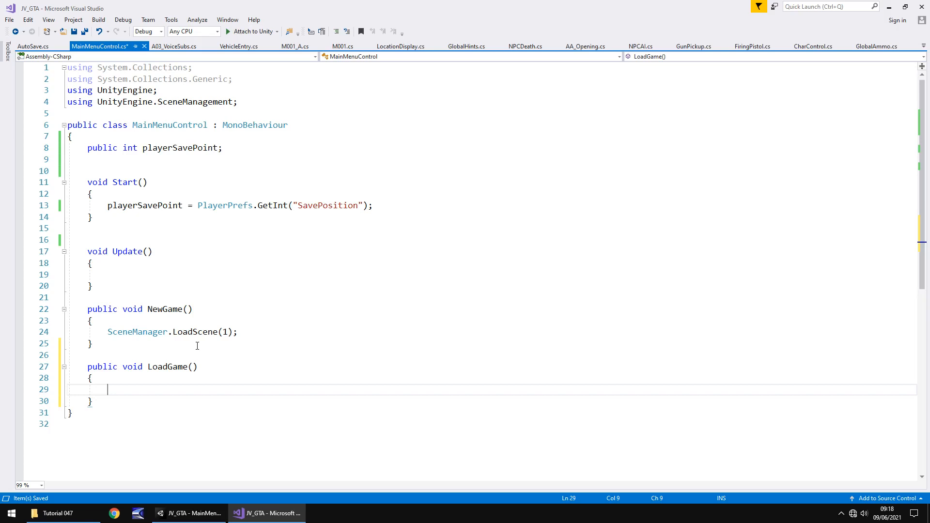
type("if (")
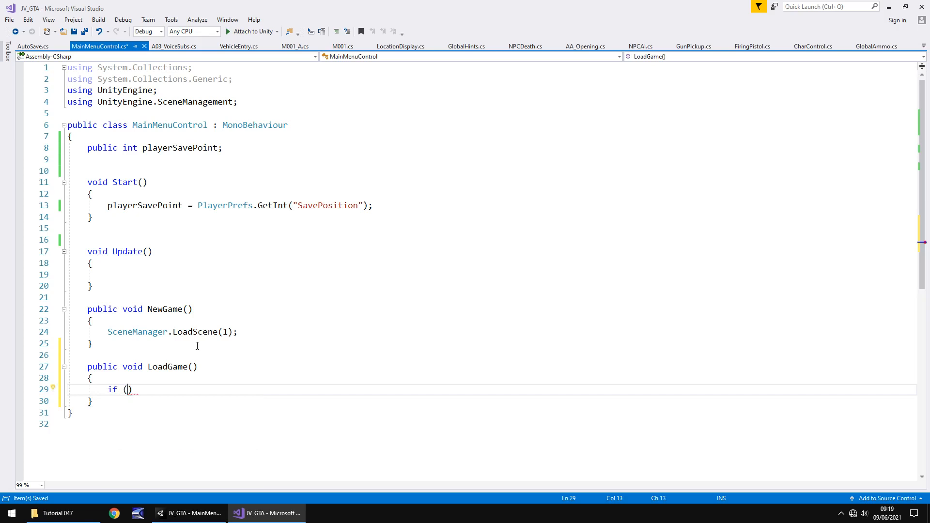
type("playerSavePoint ==")
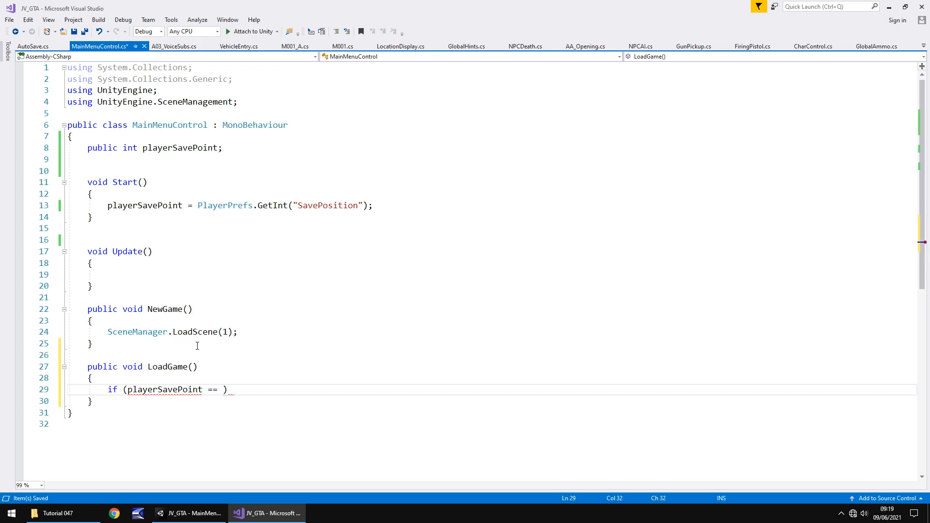
type("1")
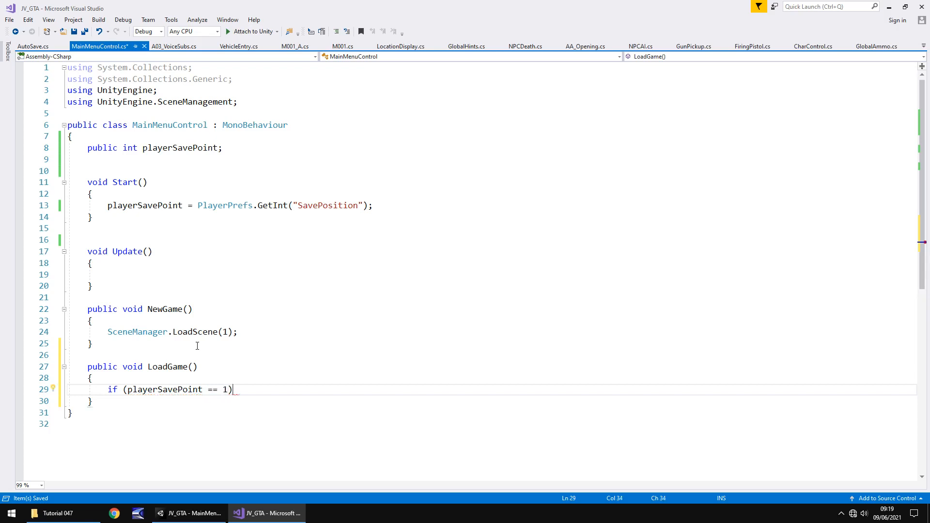
key("enter")
type("{")
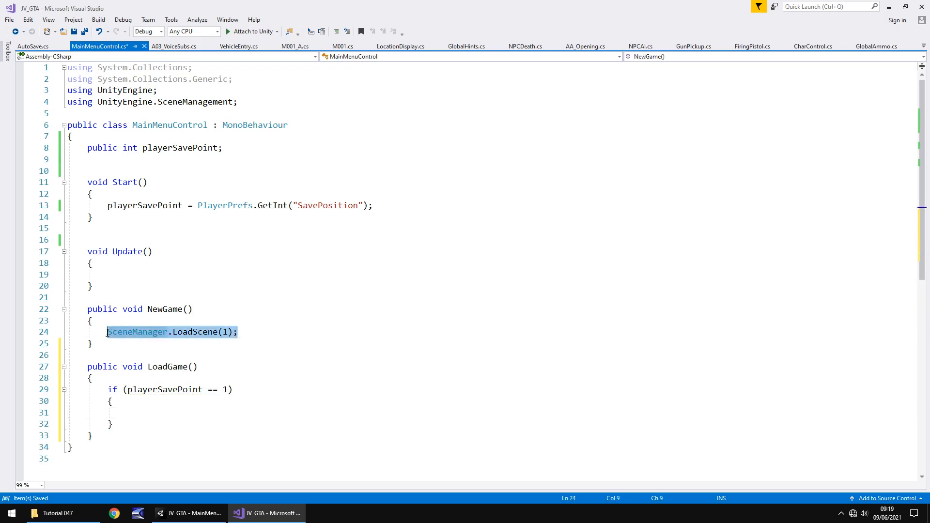
type("SceneManager.LoadScene(1);")
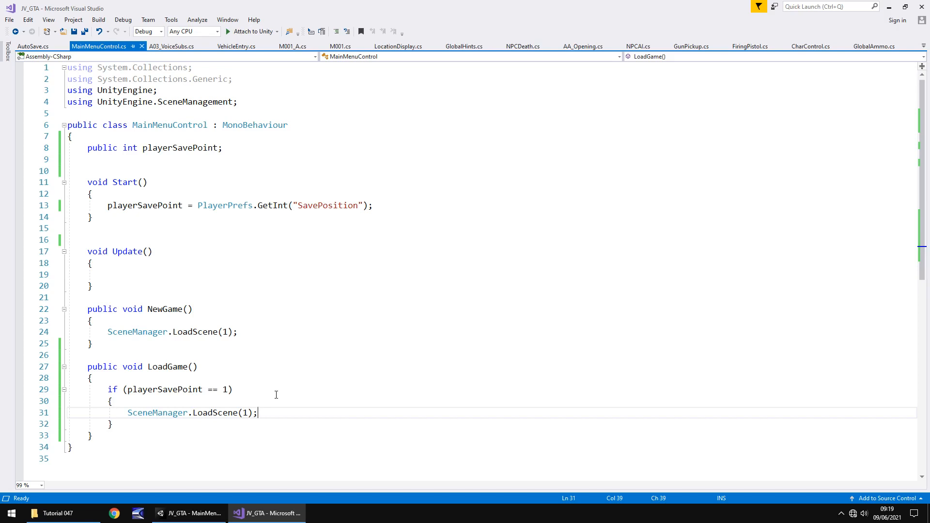
mouse_move(308, 305)
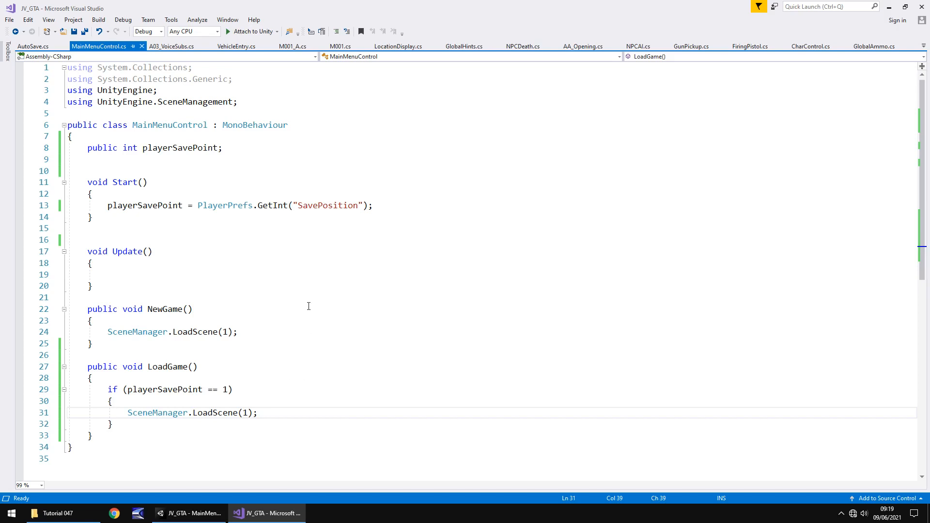
mouse_move(318, 300)
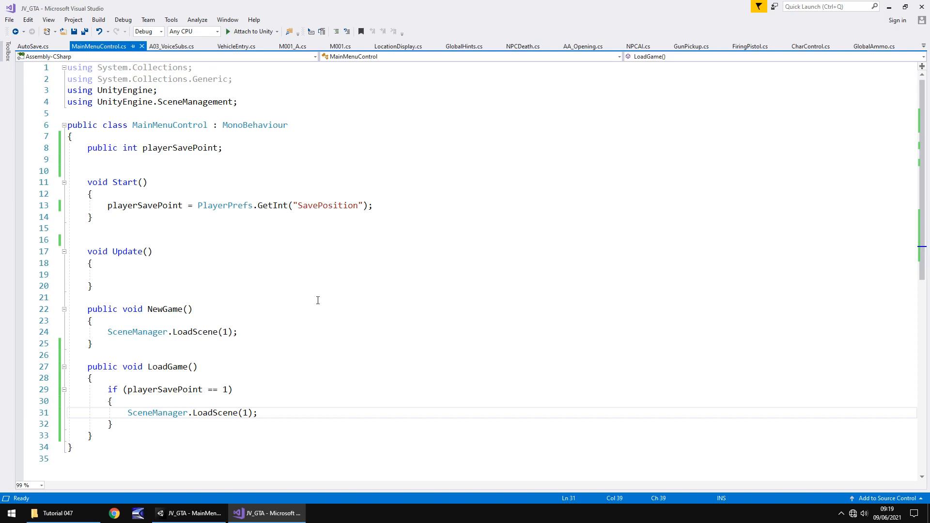
Step: Wire the Load Game button's On Click to MainMenuControl.LoadGame on MenuControls and start Play mode
left_click(191, 514)
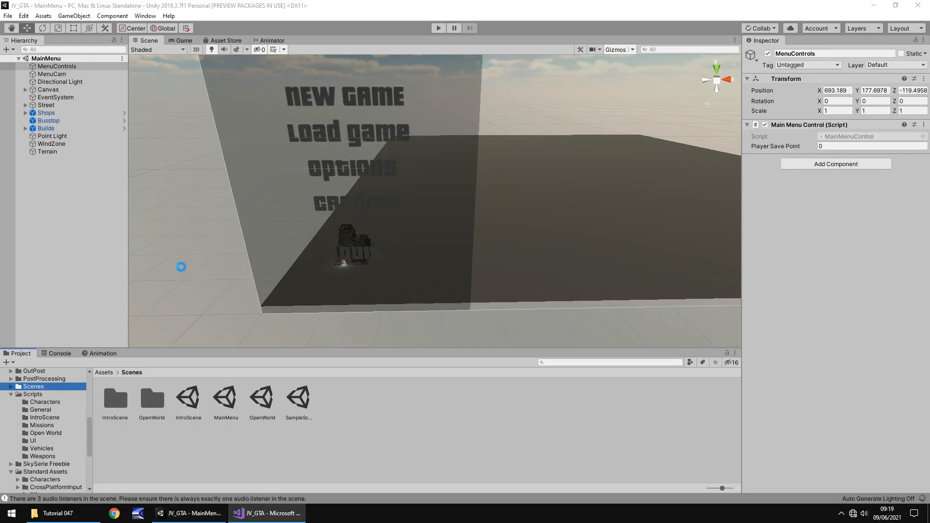
mouse_move(308, 133)
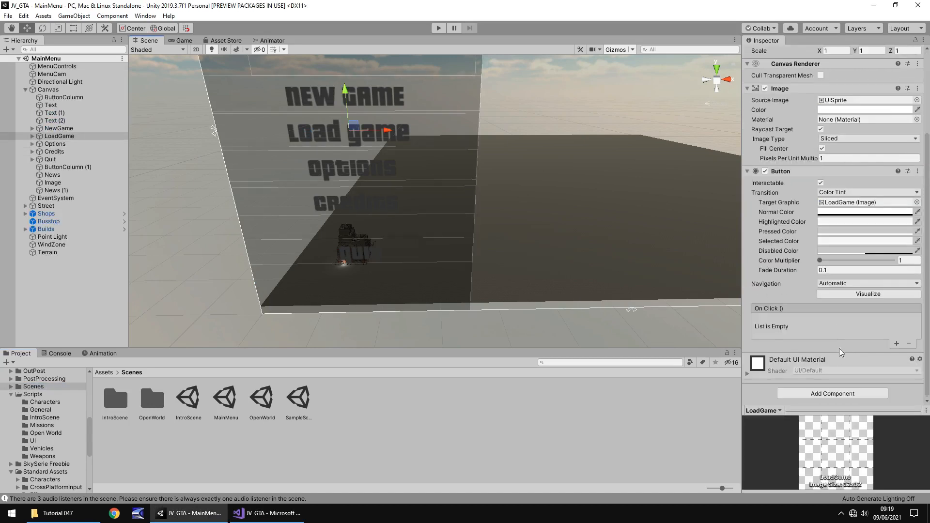
mouse_move(754, 330)
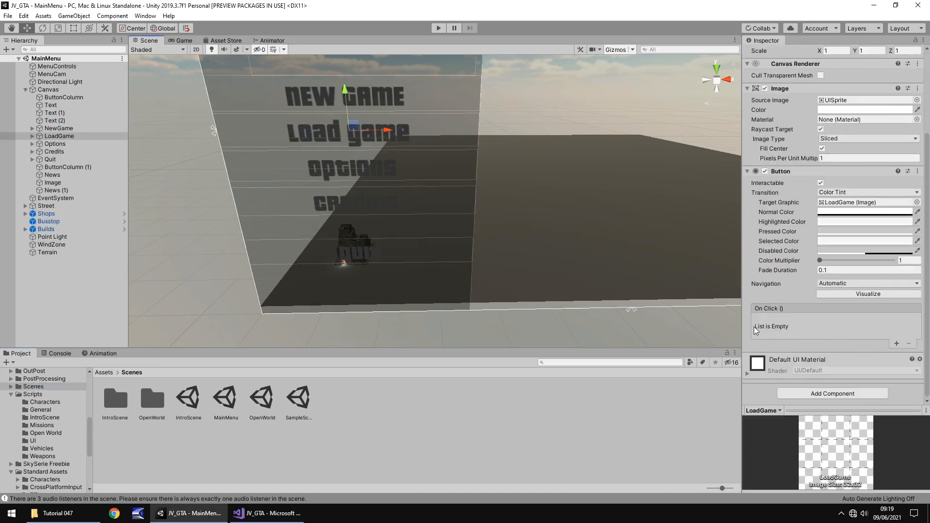
left_click(897, 343)
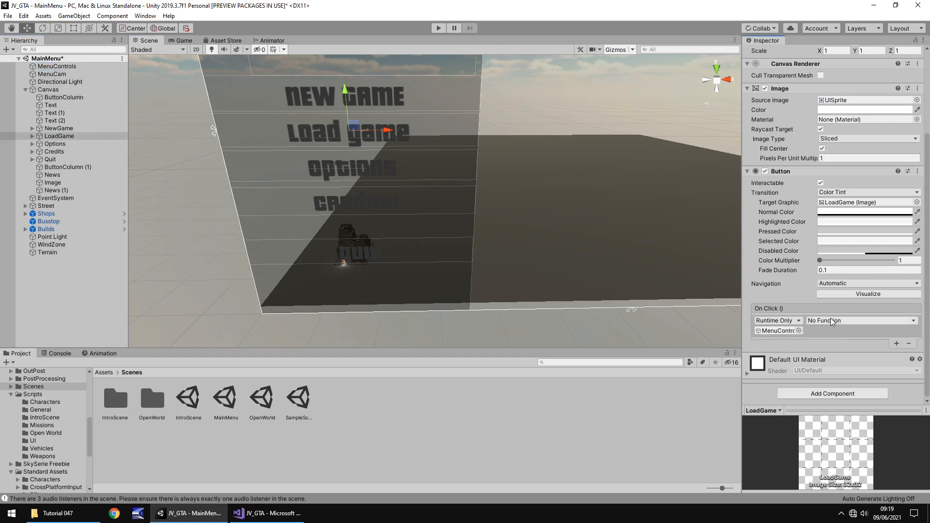
left_click(859, 321)
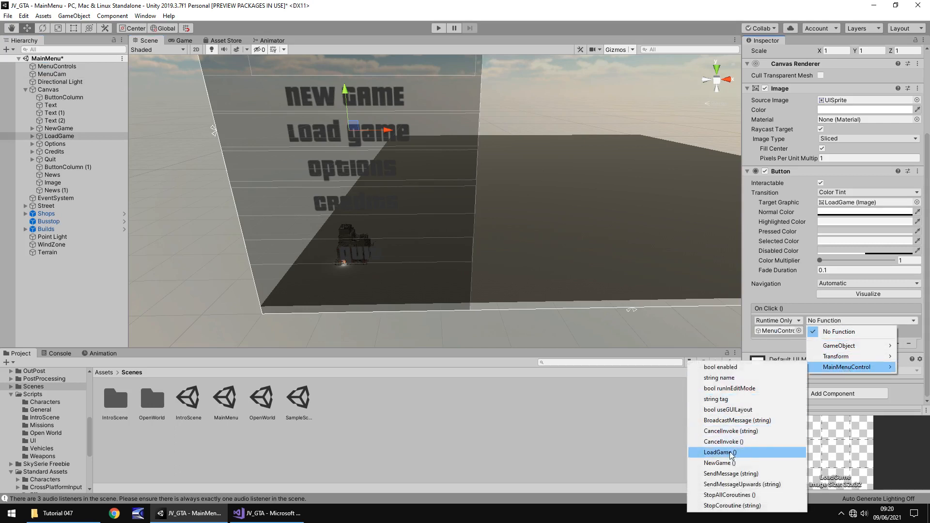
left_click(717, 452)
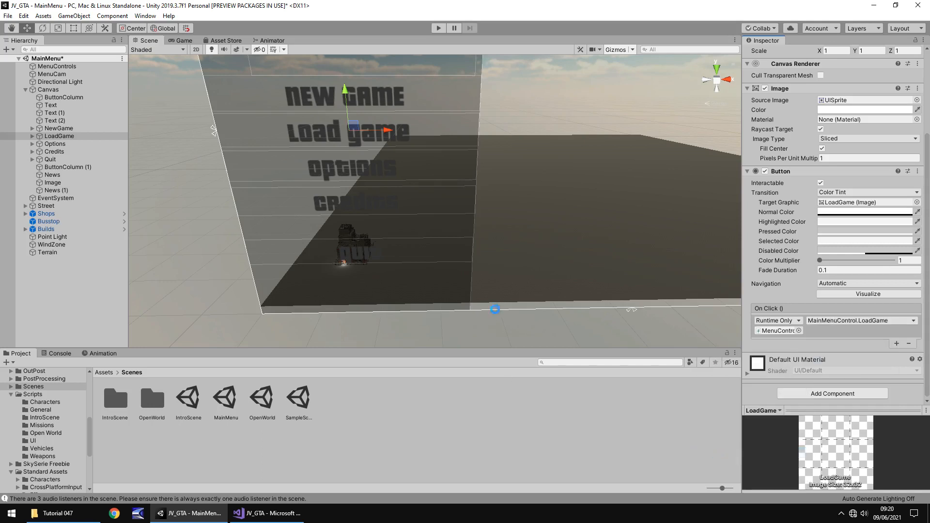
left_click(437, 28)
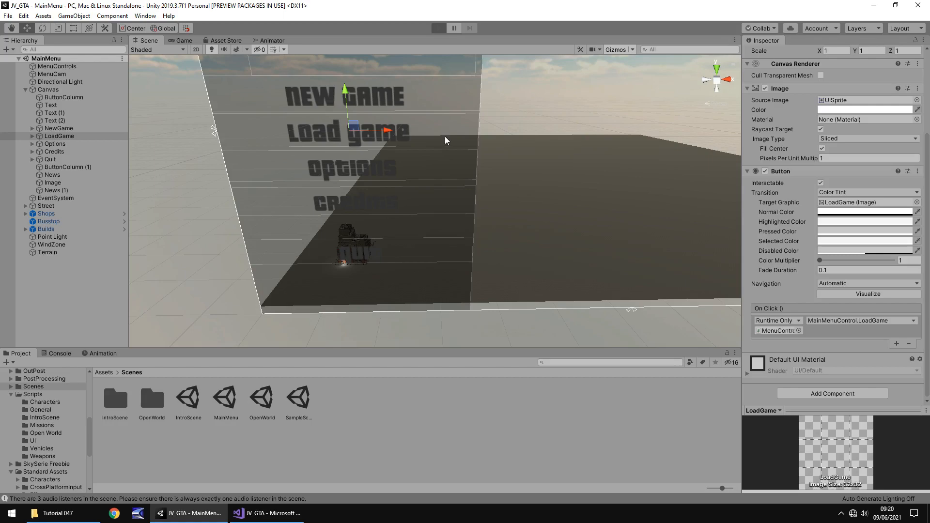
Step: Choose Load Game so the intro plays and the OpenWorld street scene loads with the player
left_click(438, 28)
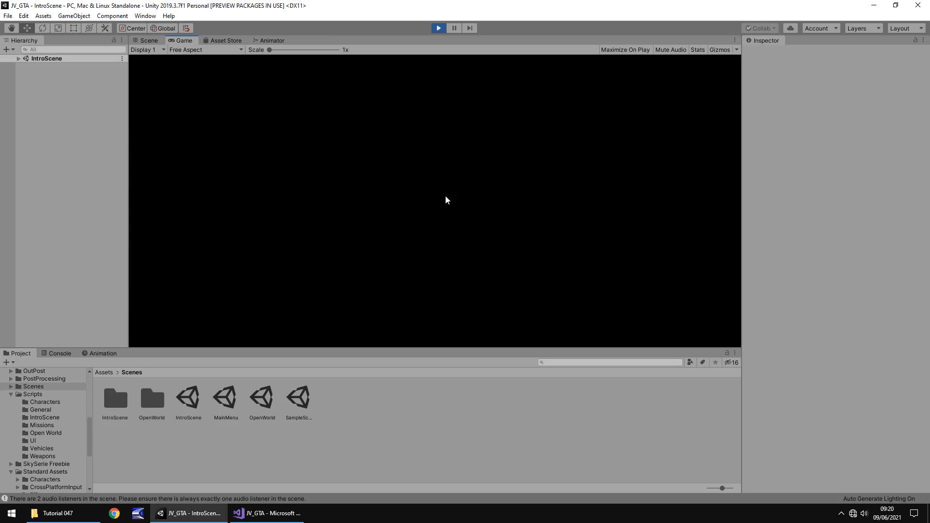
double_click(151, 398)
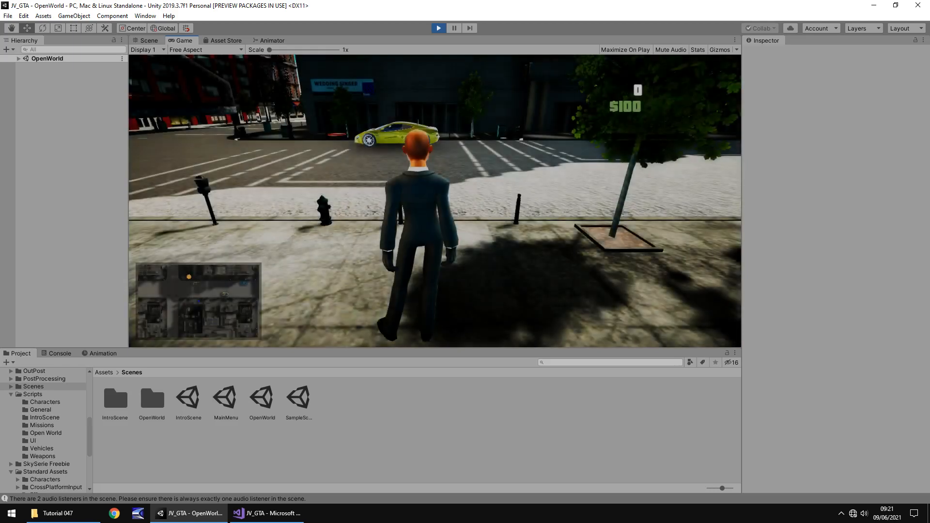
Step: Stop the game and check that MenuControls' Player Save Point reads 0
double_click(225, 400)
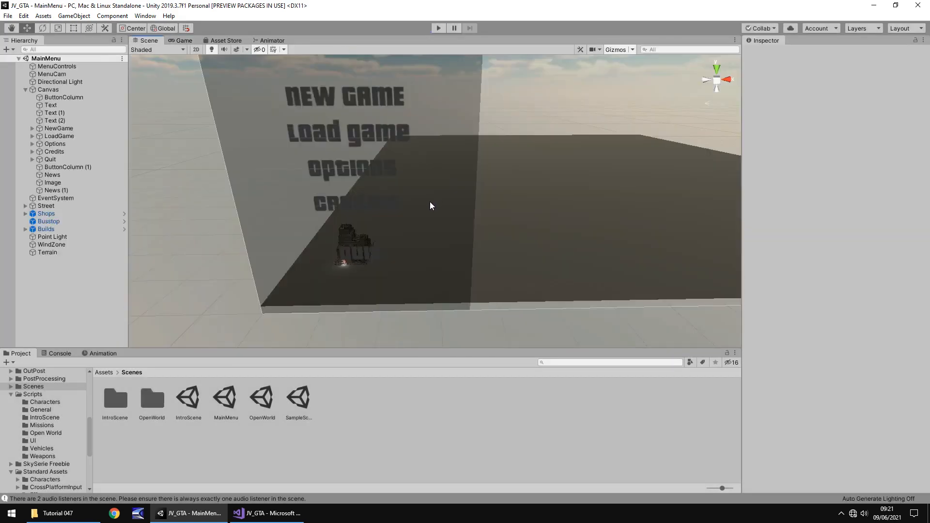
left_click(438, 28)
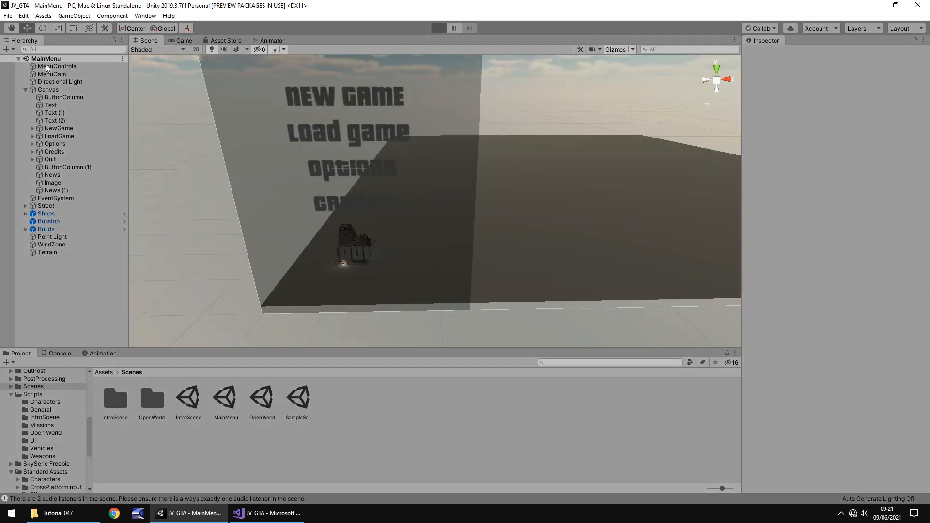
left_click(438, 28)
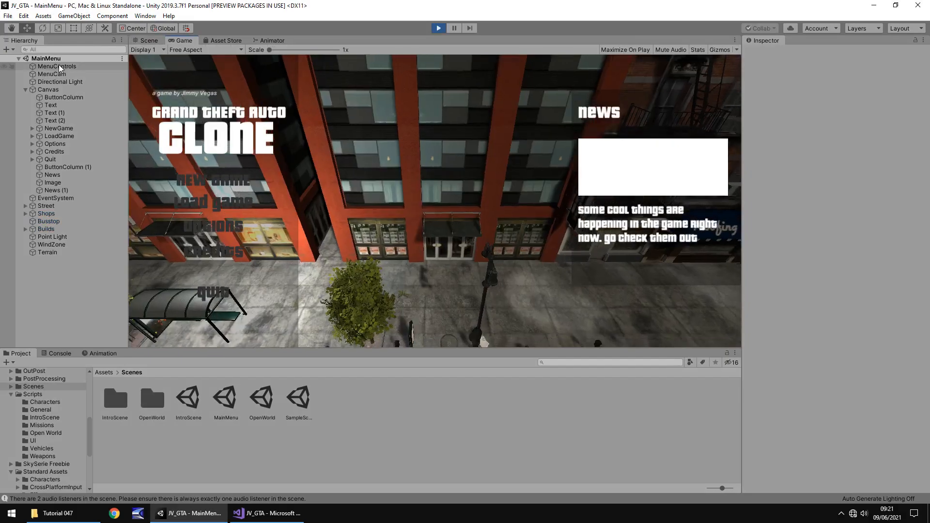
left_click(57, 66)
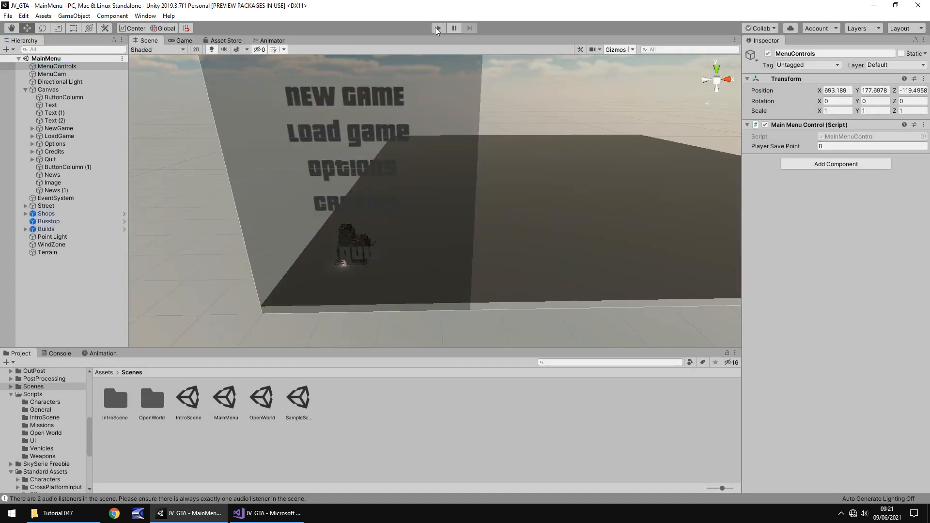
Step: Retest Load Game, see it still enter IntroScene, and return to the LoadGame code
left_click(436, 28)
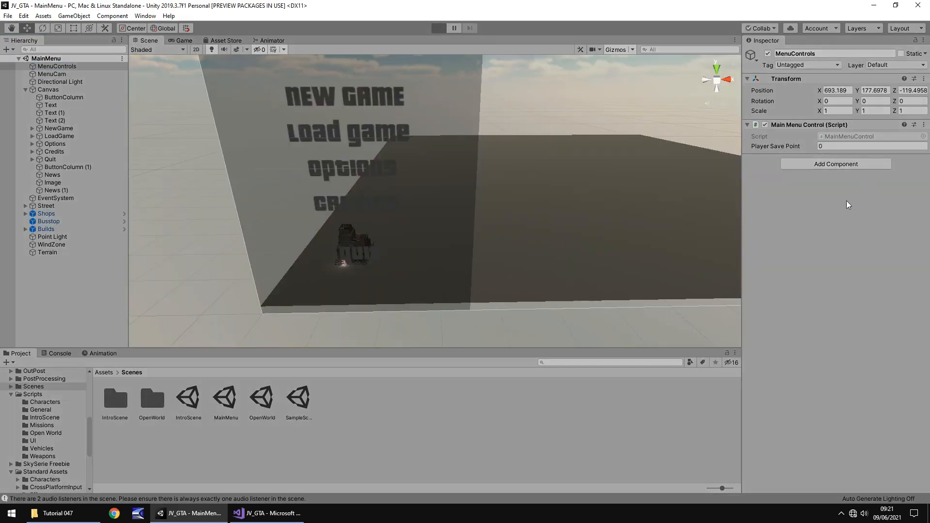
left_click(438, 28)
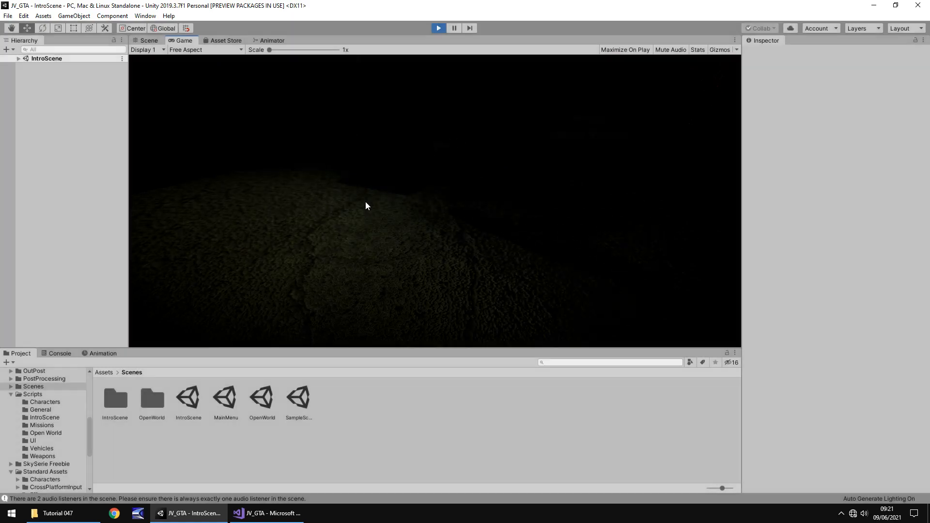
left_click(267, 513)
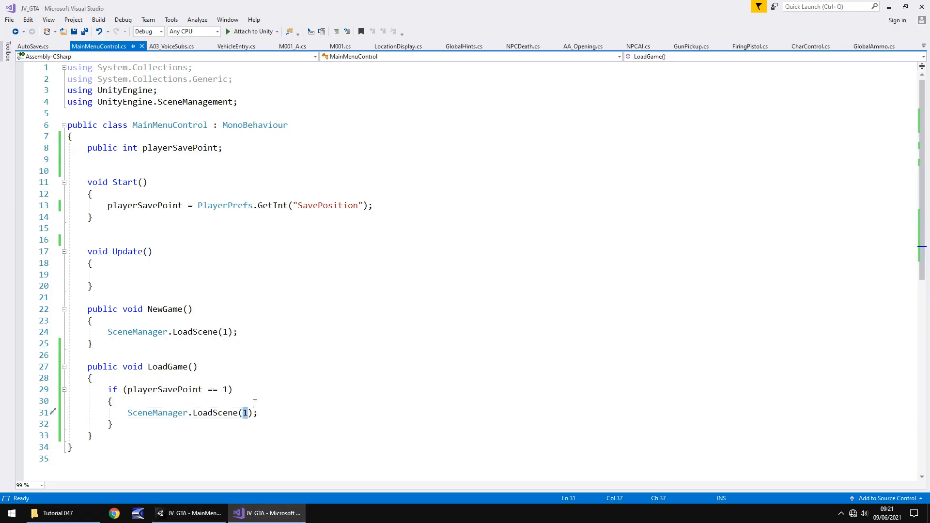
Step: Make LoadGame load scene 2 when playerSavePoint is 1, confirming AutoSave stores SavePosition as 1
type("2")
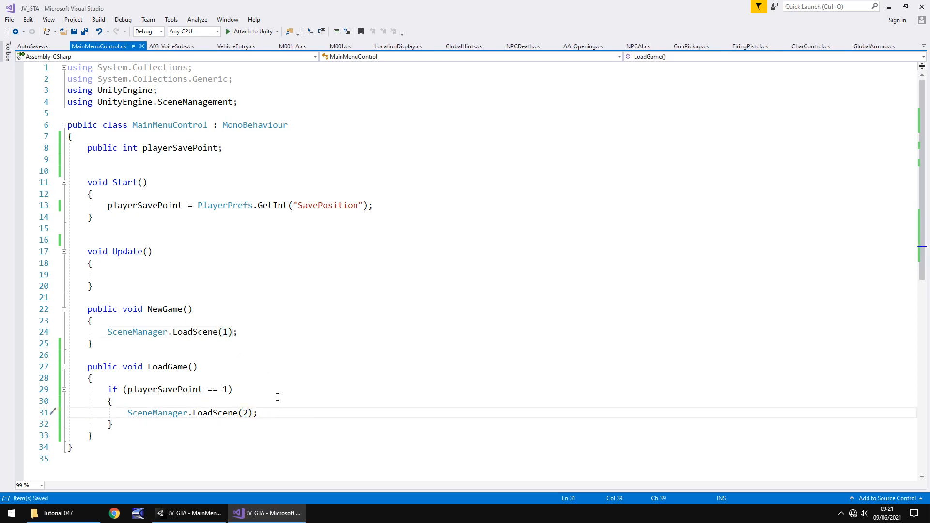
mouse_move(260, 409)
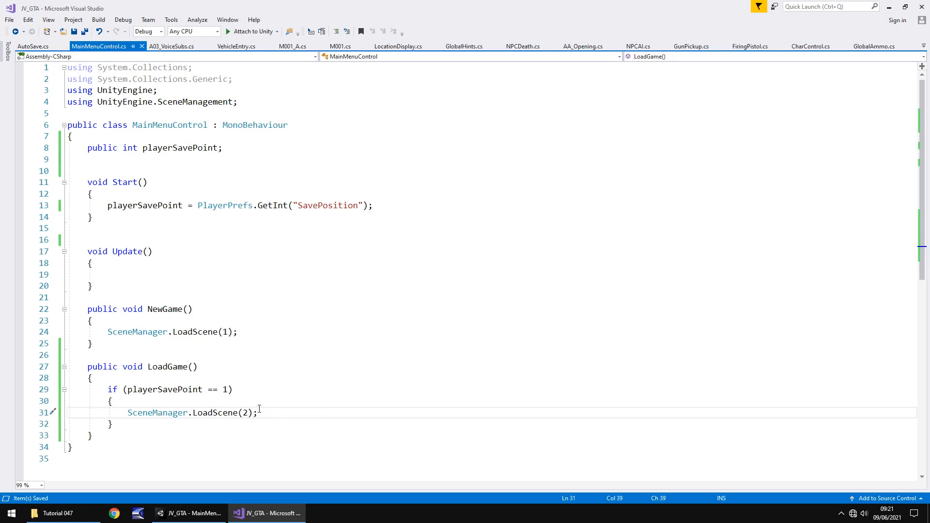
mouse_move(283, 380)
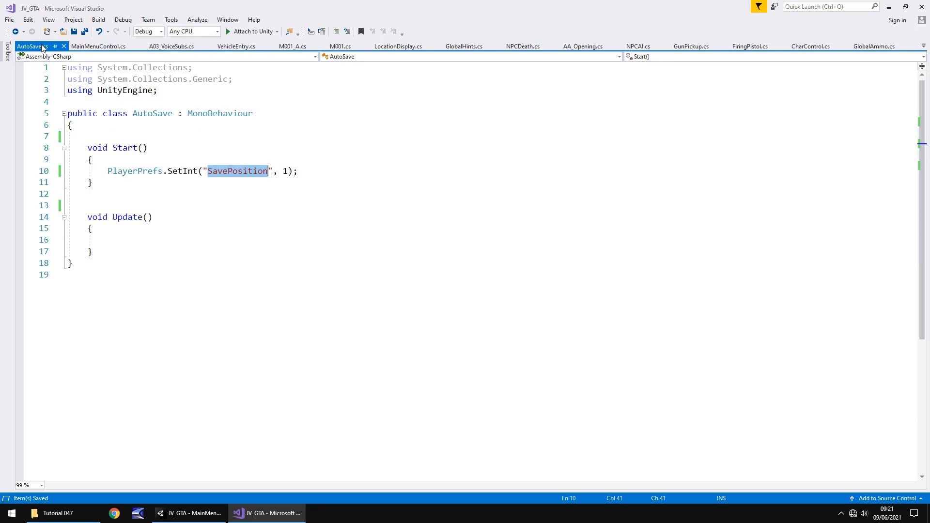
left_click(99, 46)
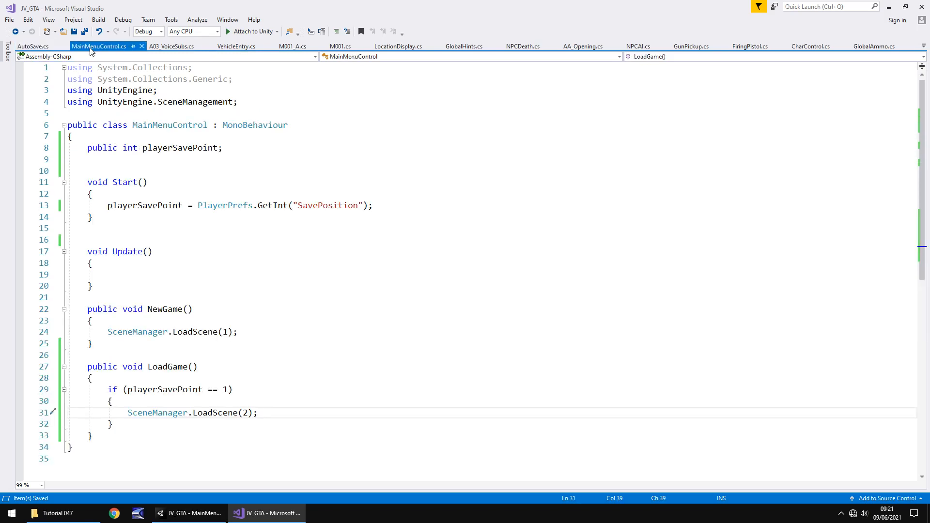
mouse_move(246, 331)
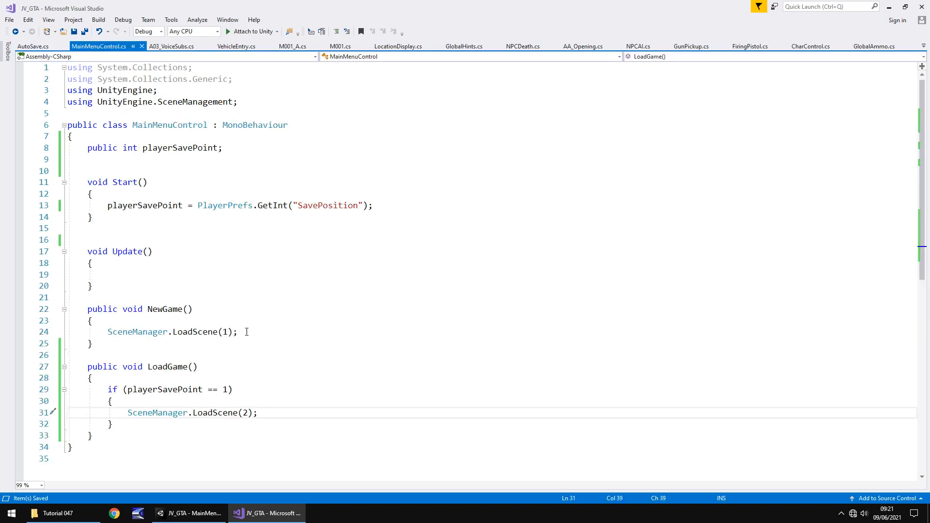
left_click(32, 47)
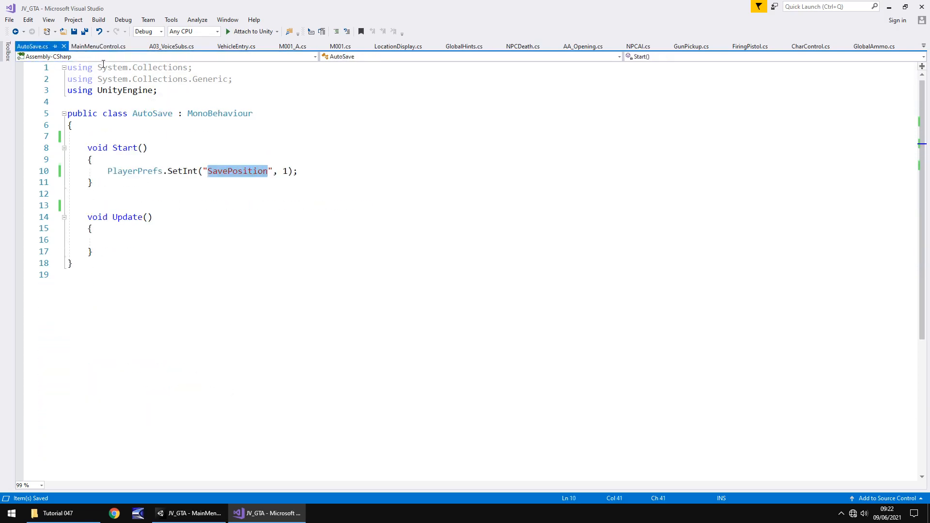
left_click(98, 45)
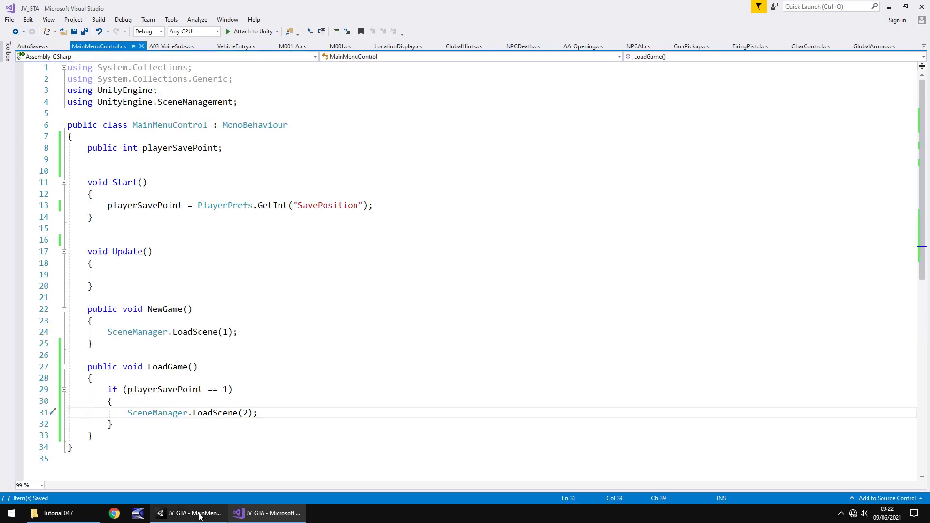
left_click(190, 513)
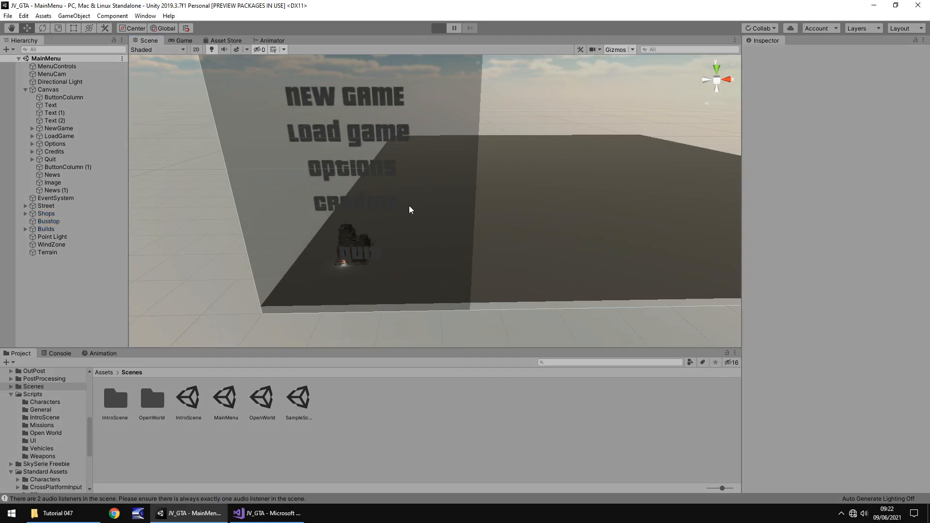
Step: Choose Load Game, confirm OpenWorld opens directly, and stop Play mode
left_click(437, 29)
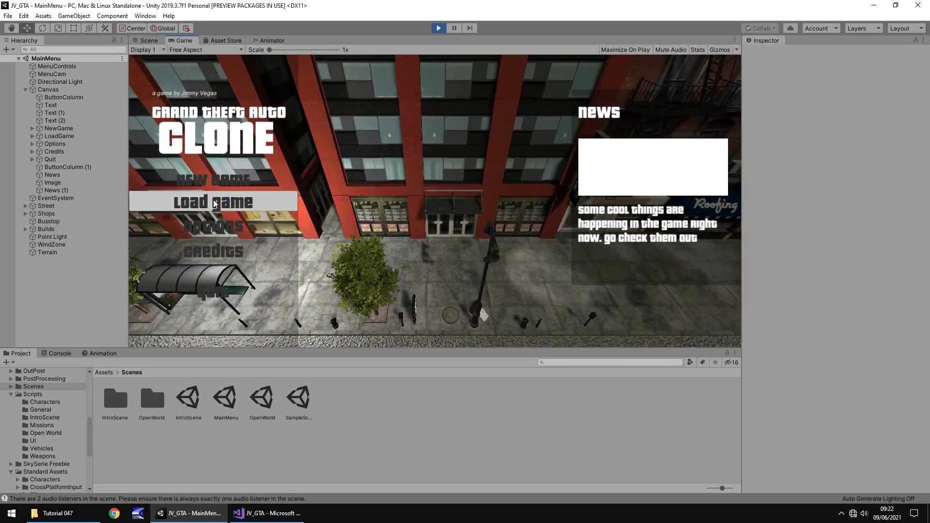
mouse_move(389, 212)
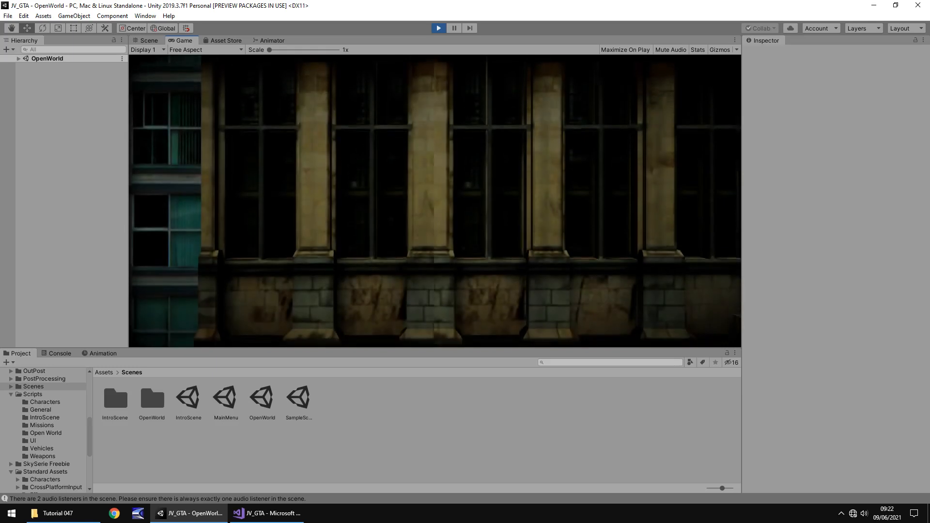
double_click(226, 397)
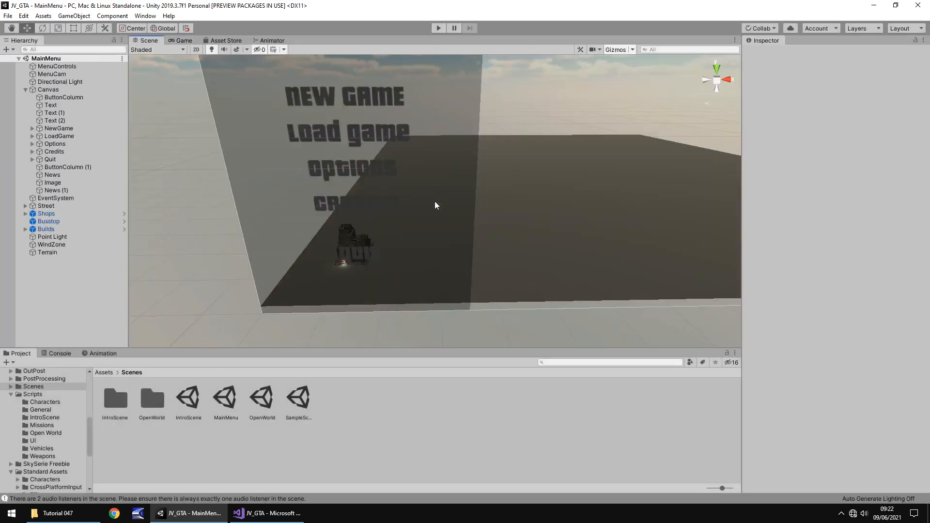